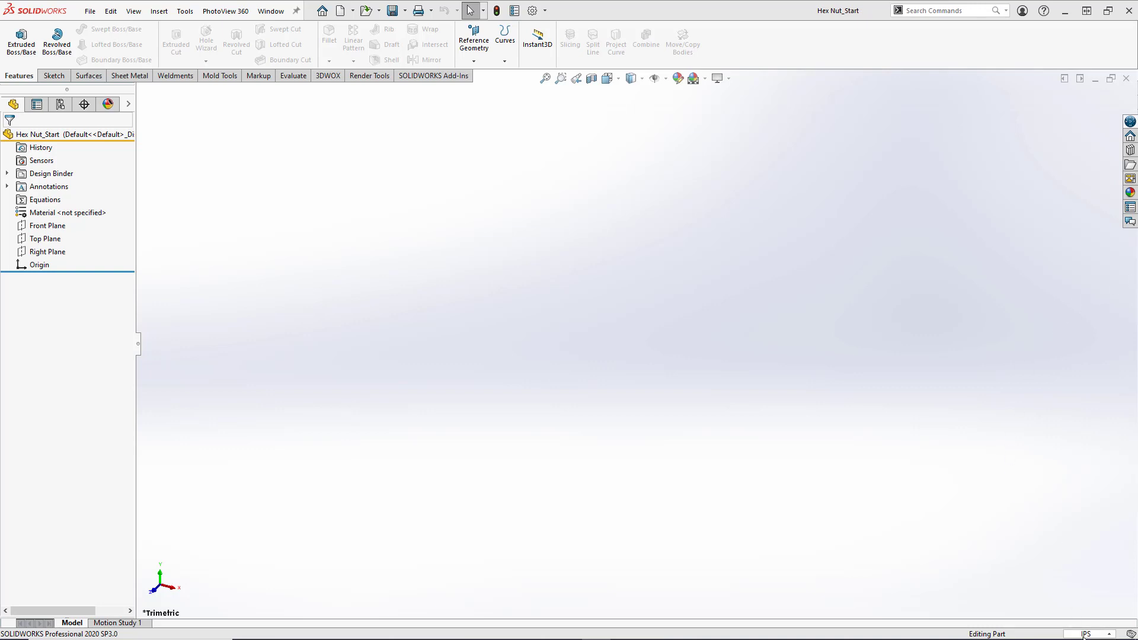
# - Select the Top Plane in the empty Hex Nut_Start part's design tree
pyautogui.click(1086, 633)
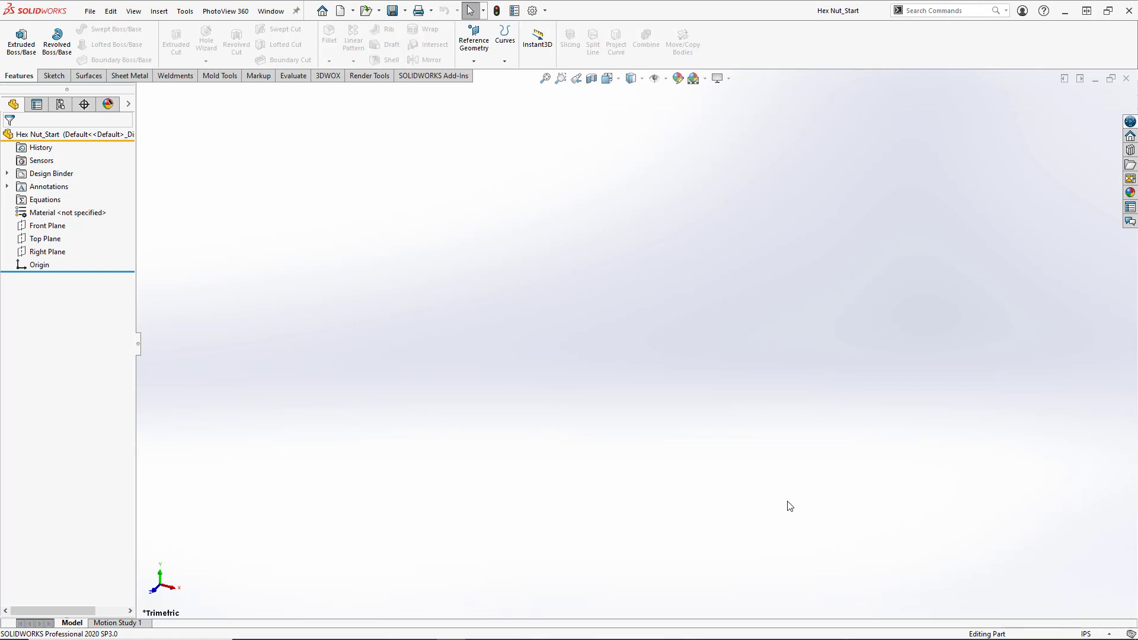
pyautogui.moveTo(71, 267)
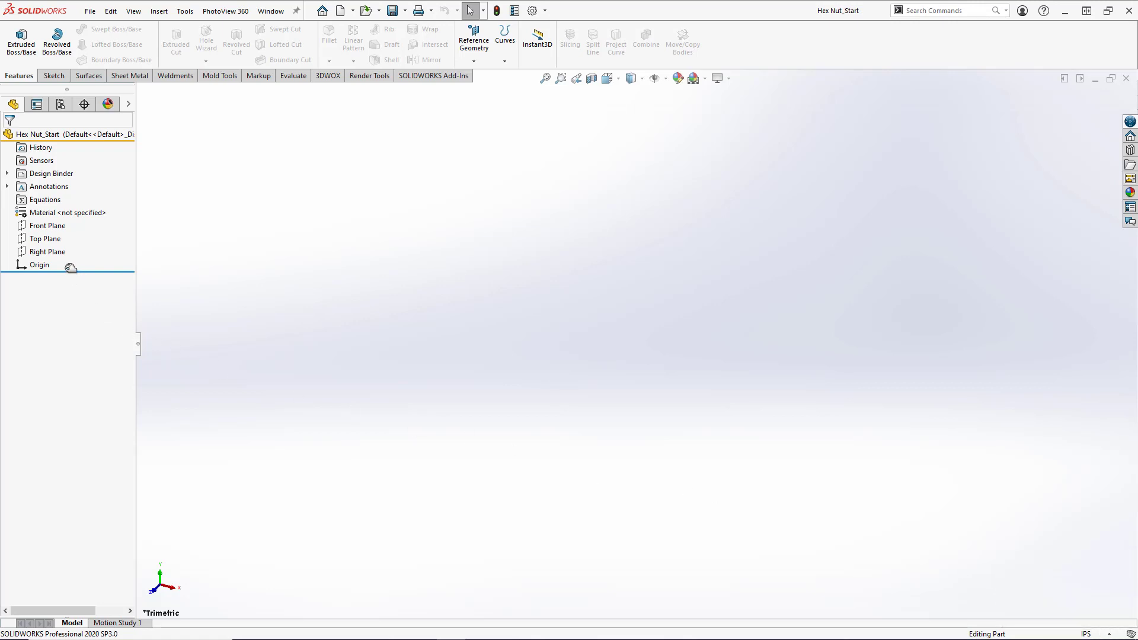
pyautogui.click(45, 238)
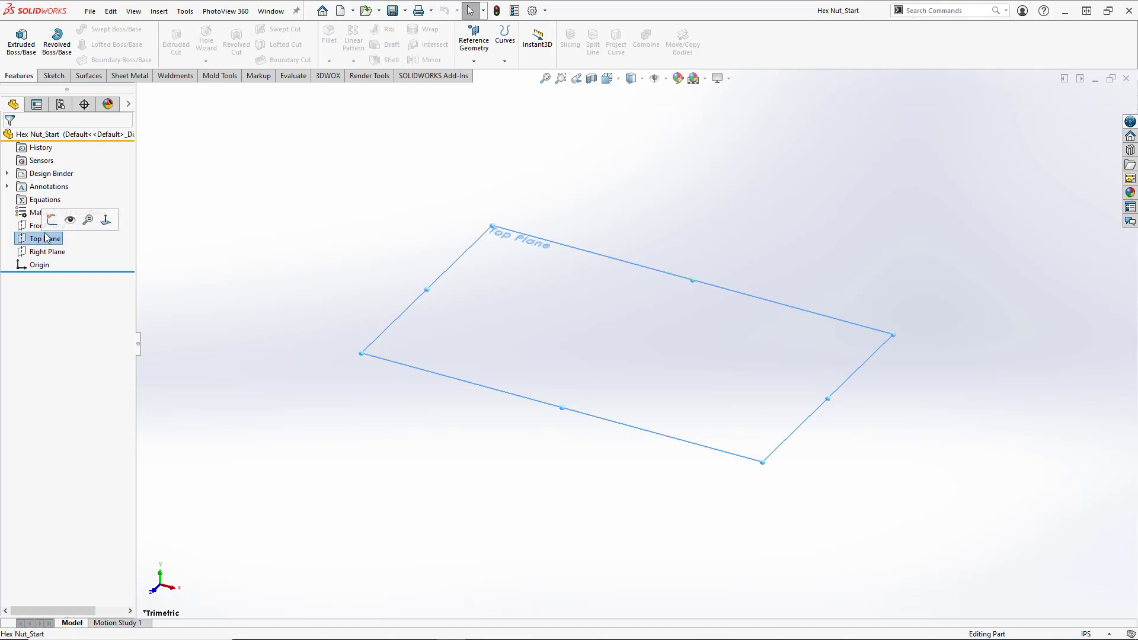
# - Sketch a 6-sided polygon centred on the origin of the Top Plane
pyautogui.click(45, 238)
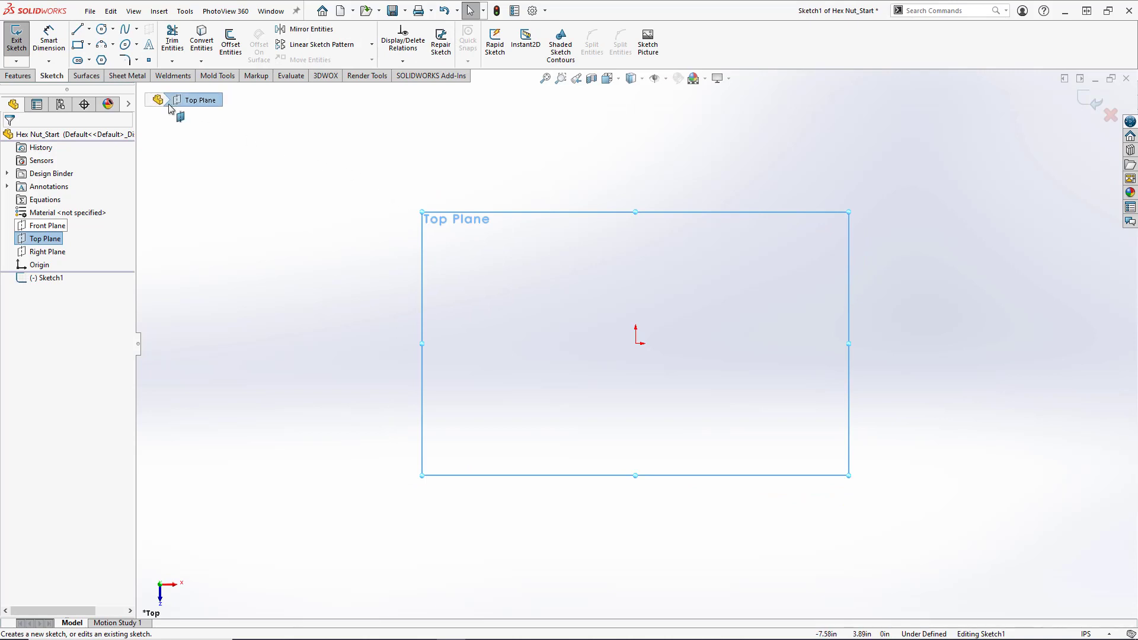
pyautogui.moveTo(101, 61)
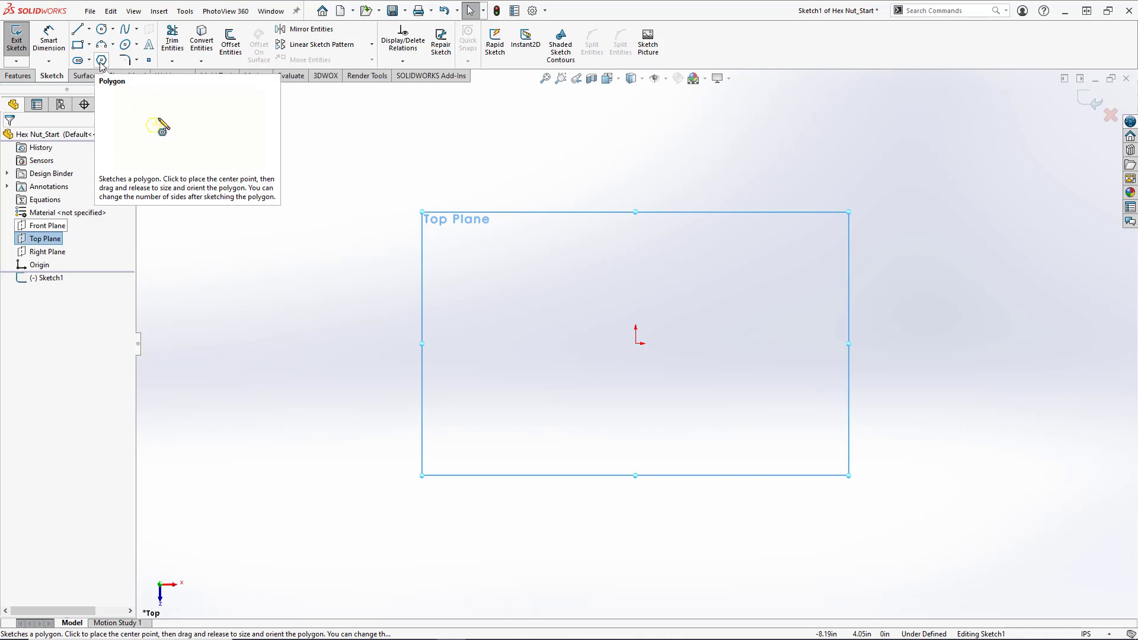
pyautogui.click(101, 61)
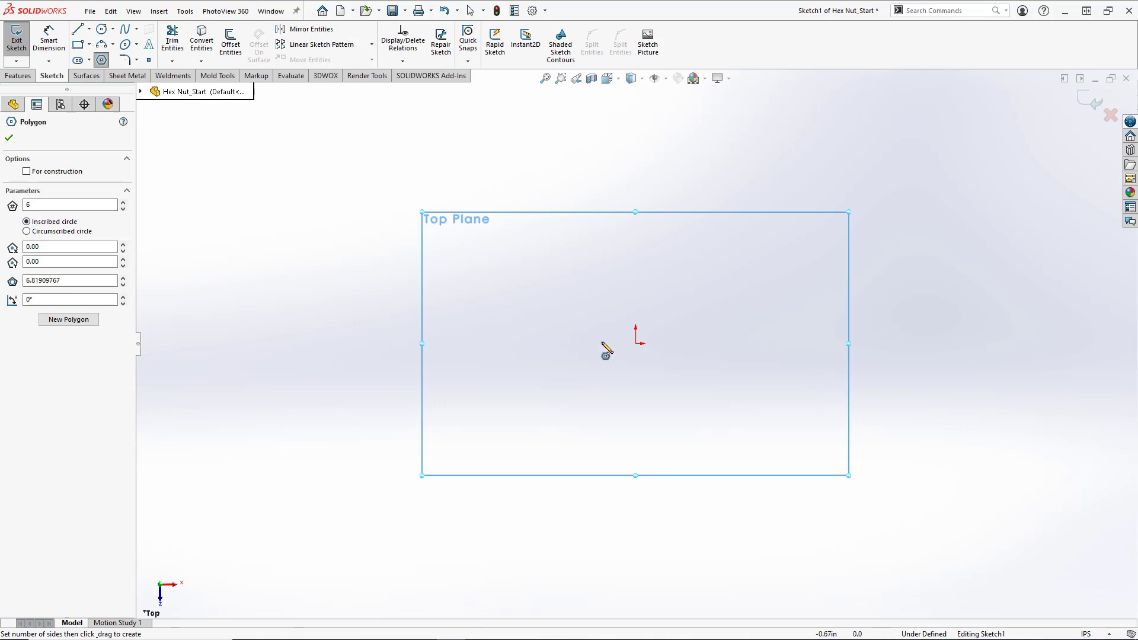
pyautogui.moveTo(641, 362)
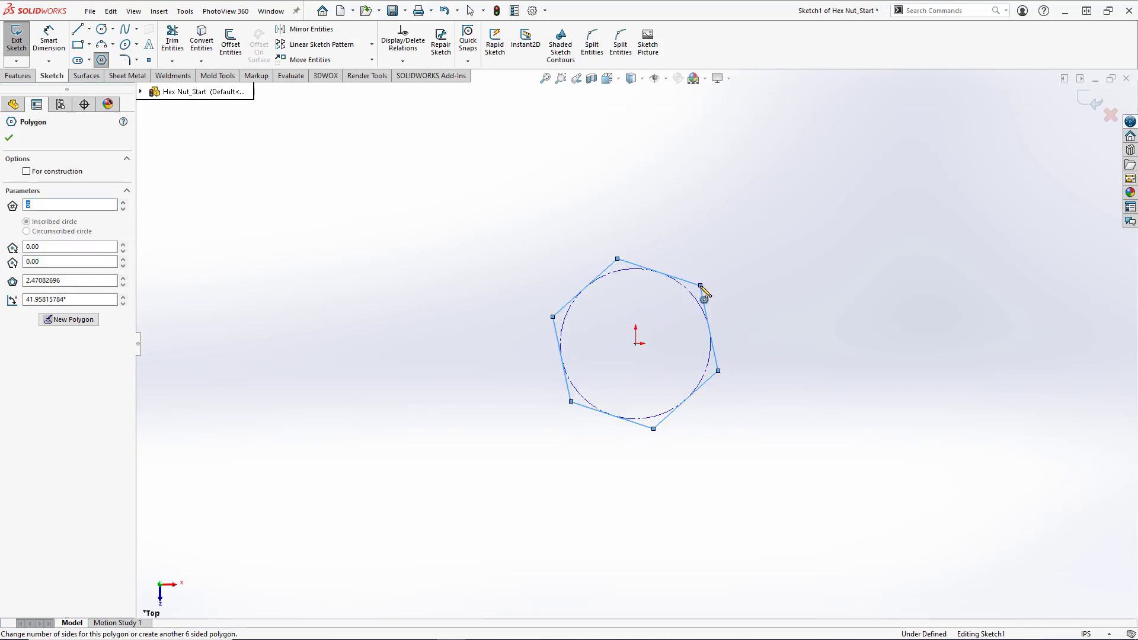
pyautogui.click(9, 138)
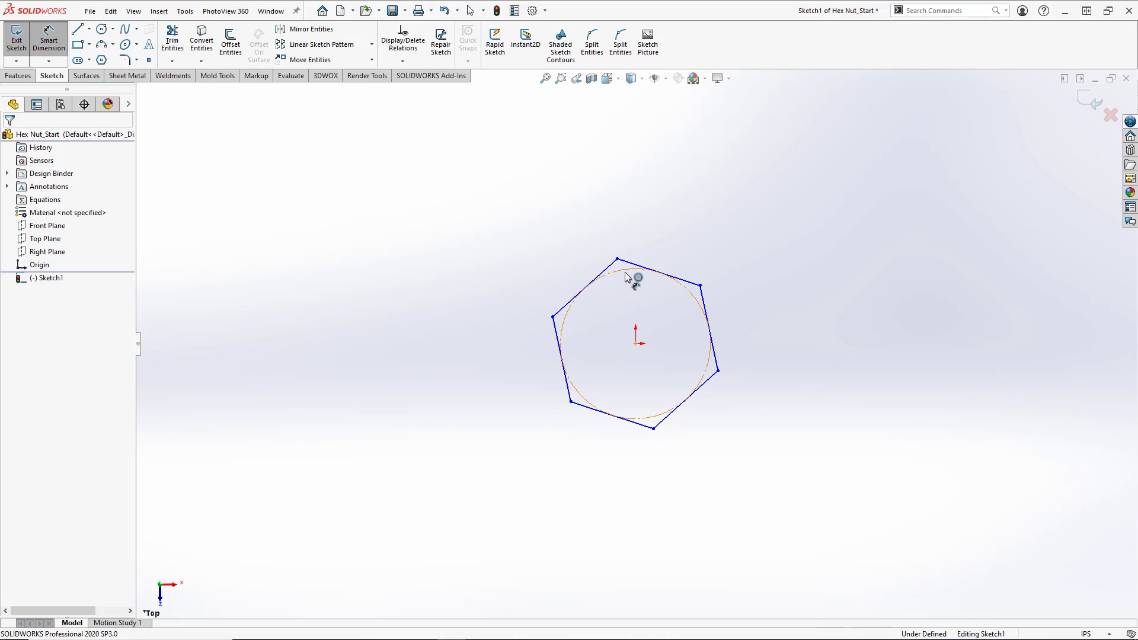
# - Dimension the hexagon's construction circle to a 7/16 in diameter
pyautogui.click(637, 278)
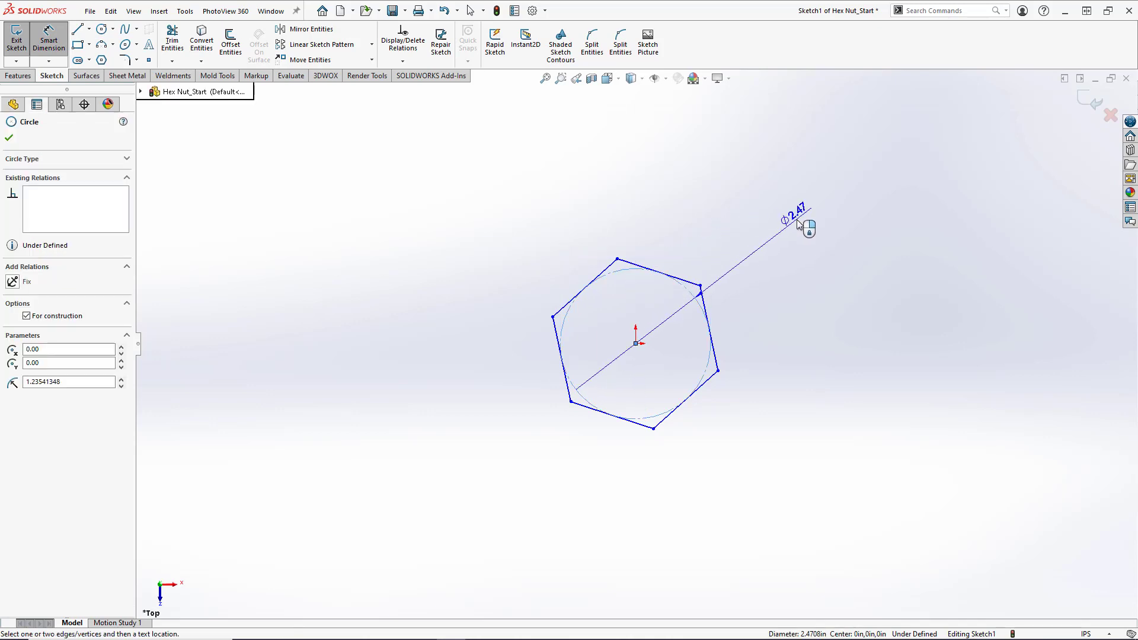
pyautogui.click(801, 229)
pyautogui.write('1')
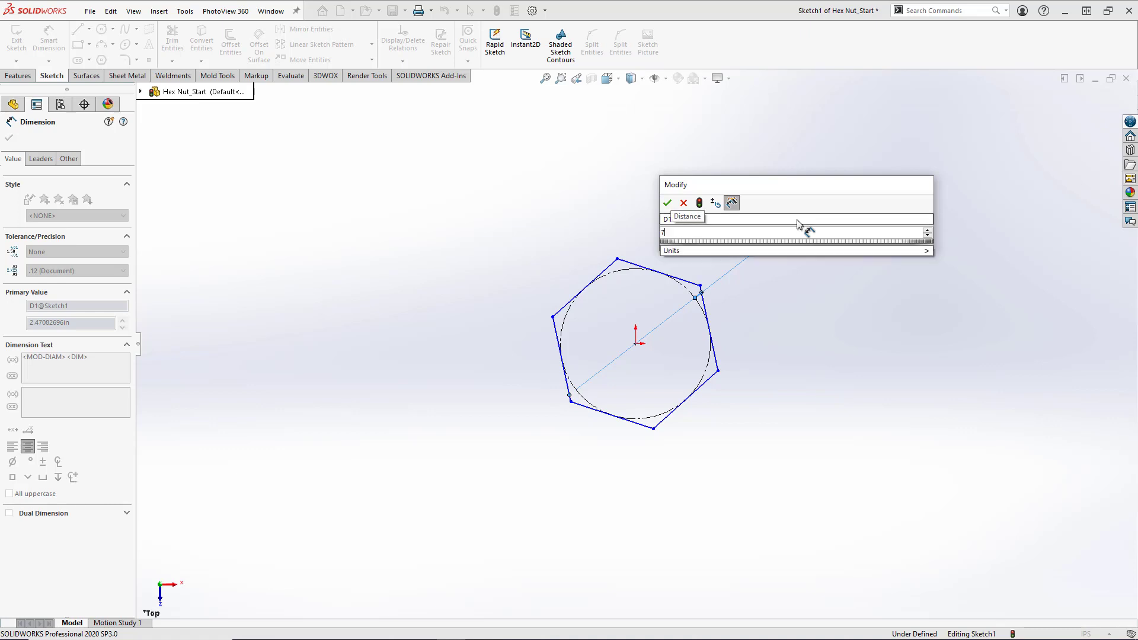
pyautogui.write('/')
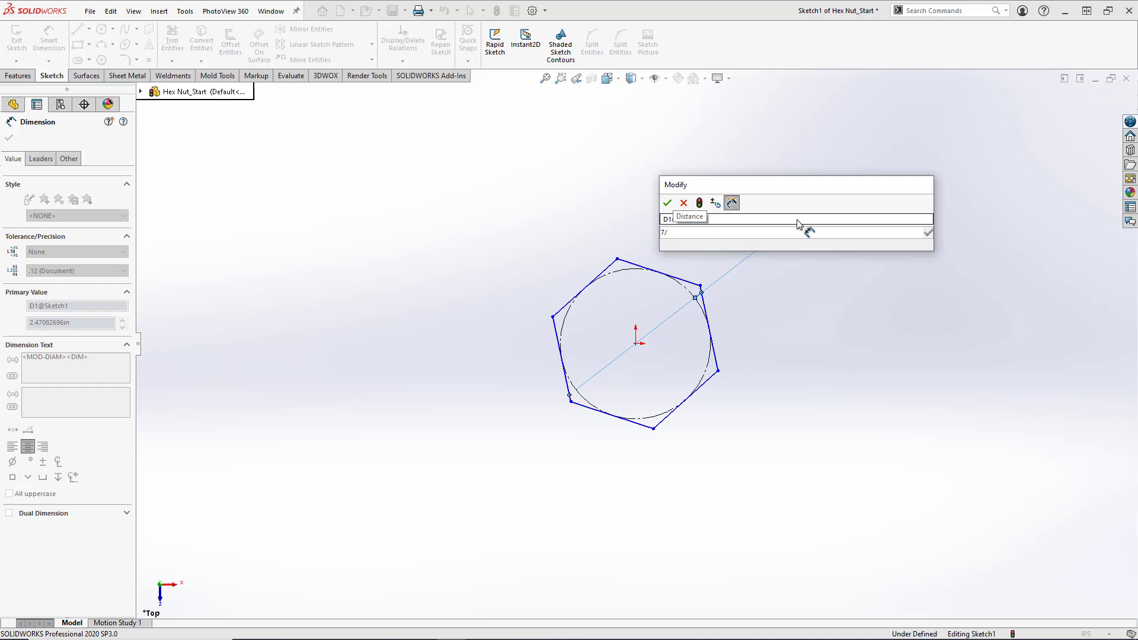
pyautogui.write('16')
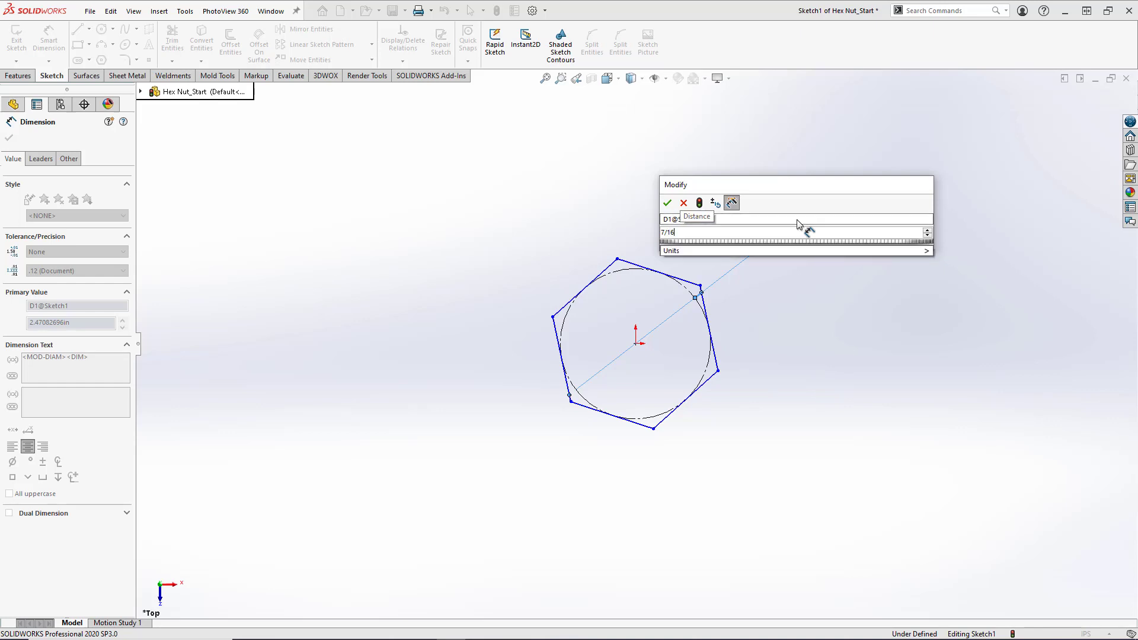
pyautogui.click(666, 203)
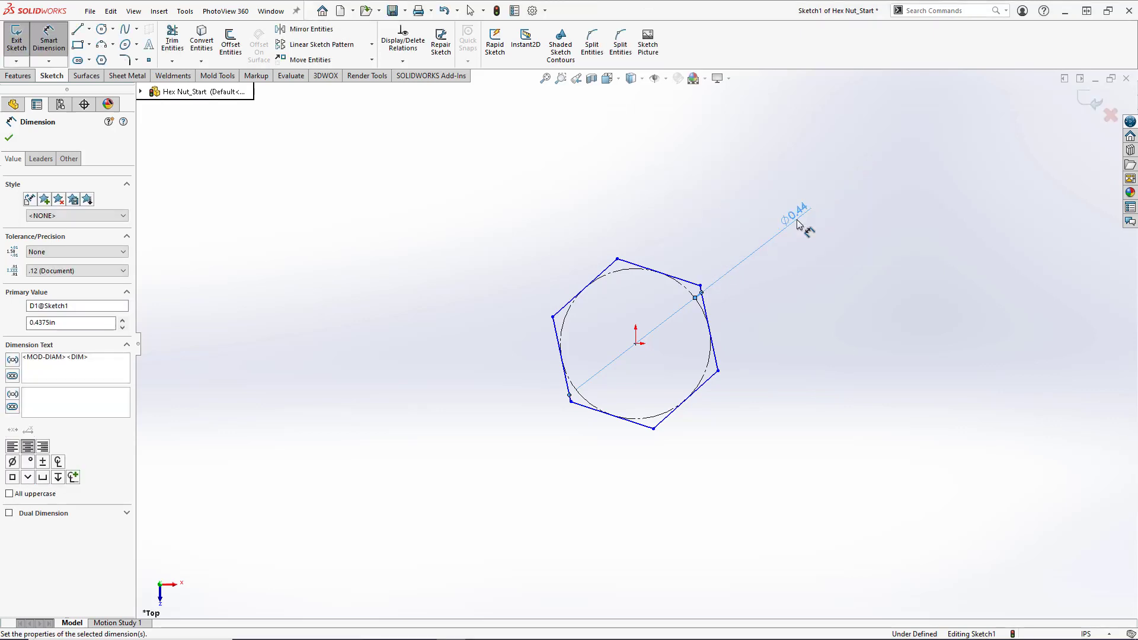
pyautogui.click(8, 138)
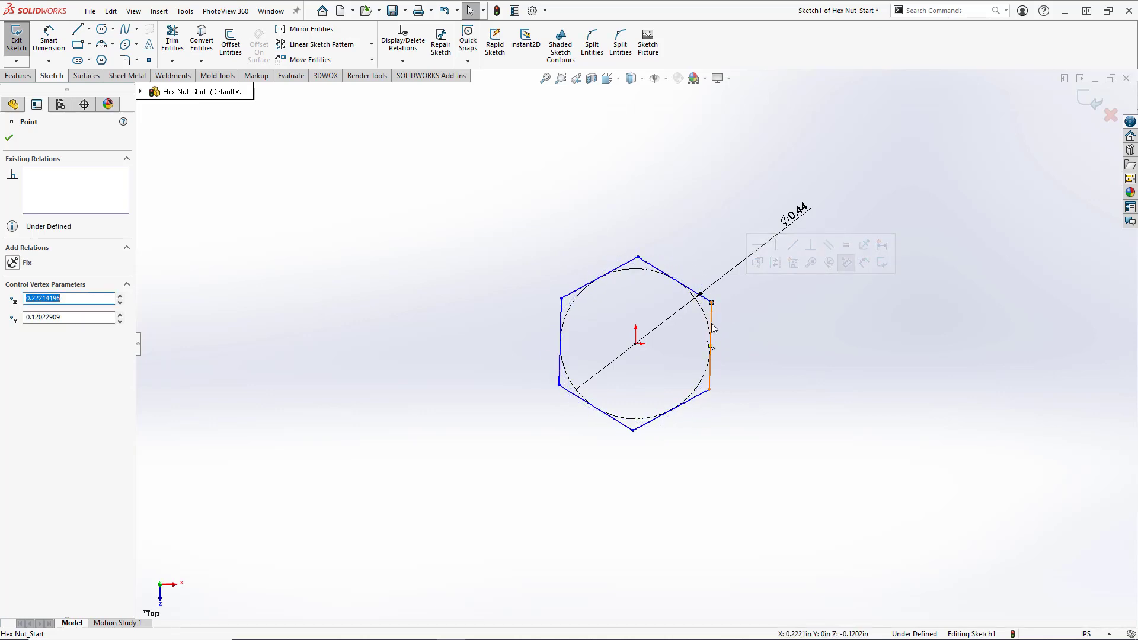
# - Add a vertical relation to the hexagon's right edge to fully define the sketch
pyautogui.click(711, 345)
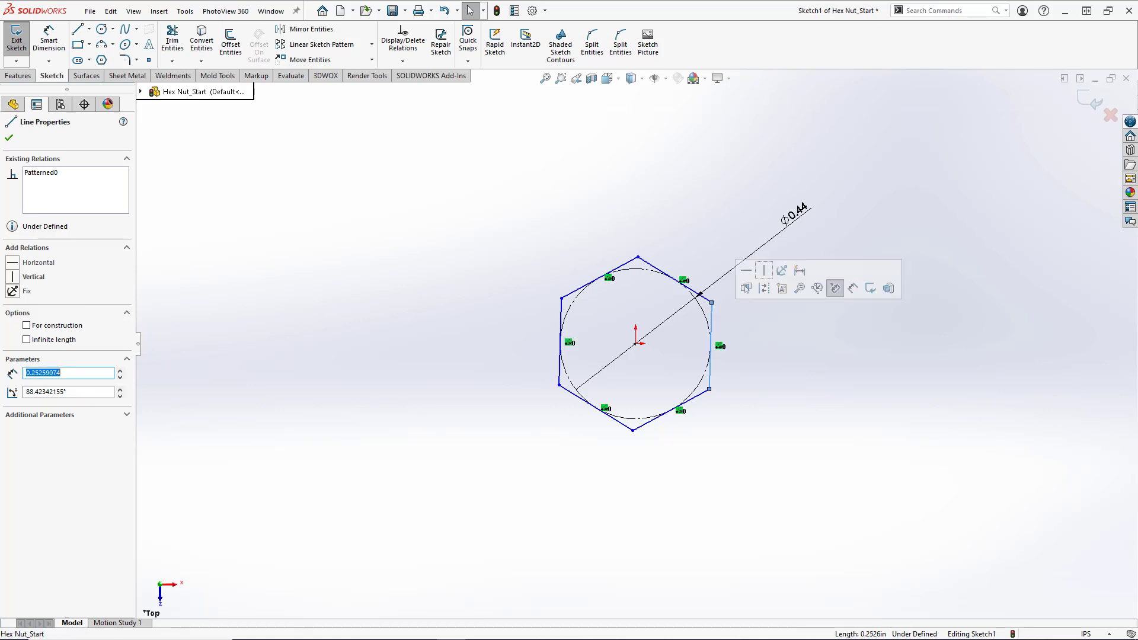
pyautogui.moveTo(742, 308)
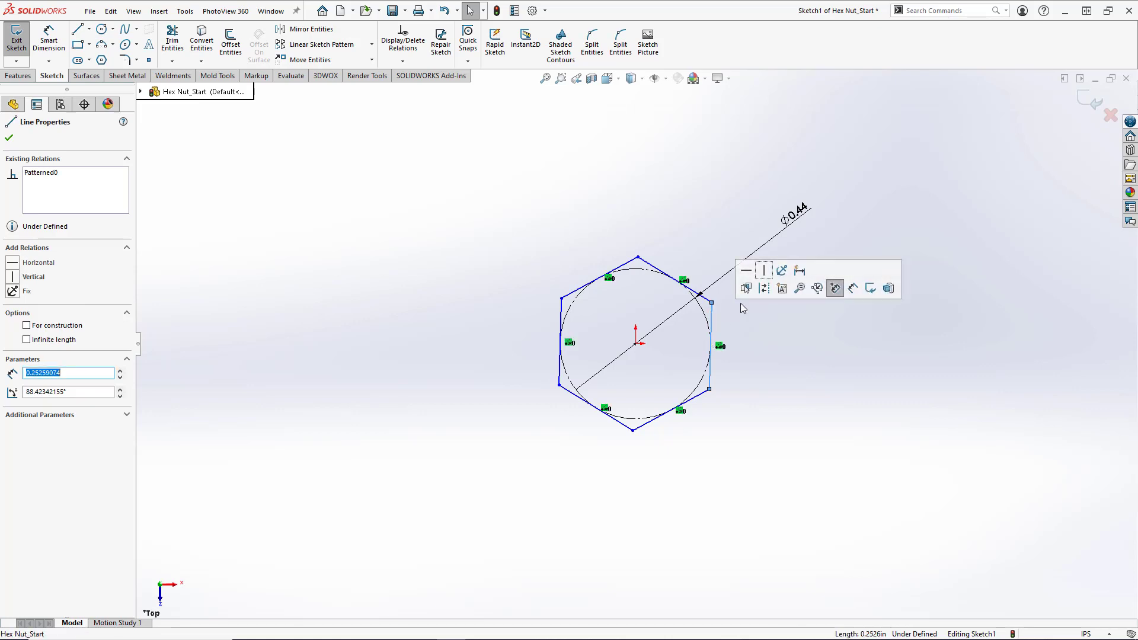
pyautogui.moveTo(764, 271)
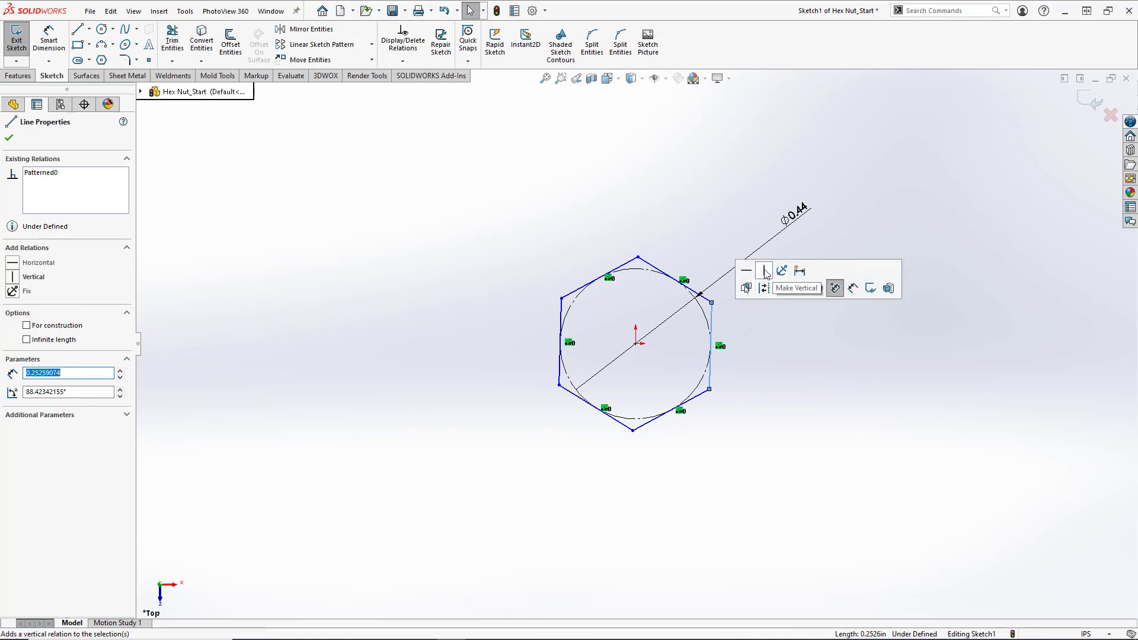
pyautogui.click(764, 270)
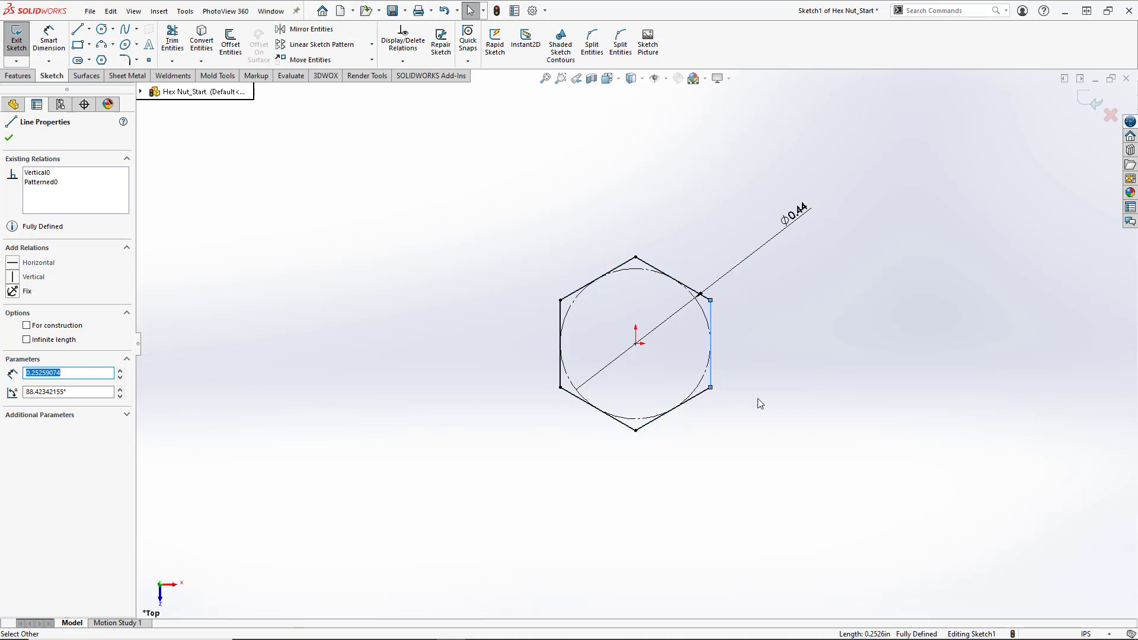
pyautogui.click(710, 387)
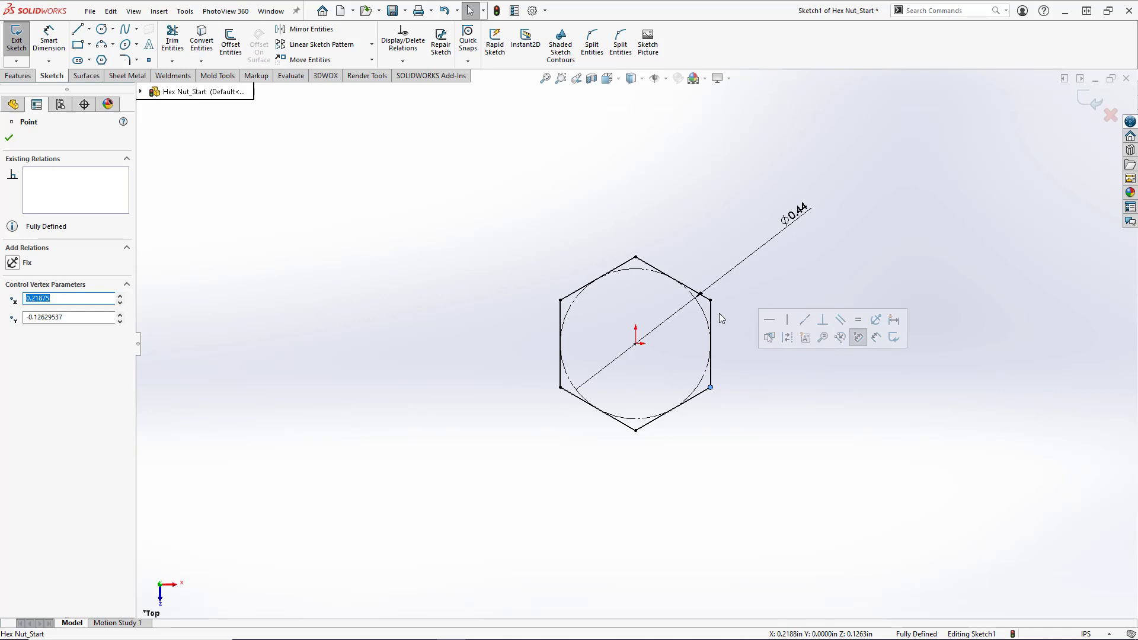
pyautogui.moveTo(711, 324)
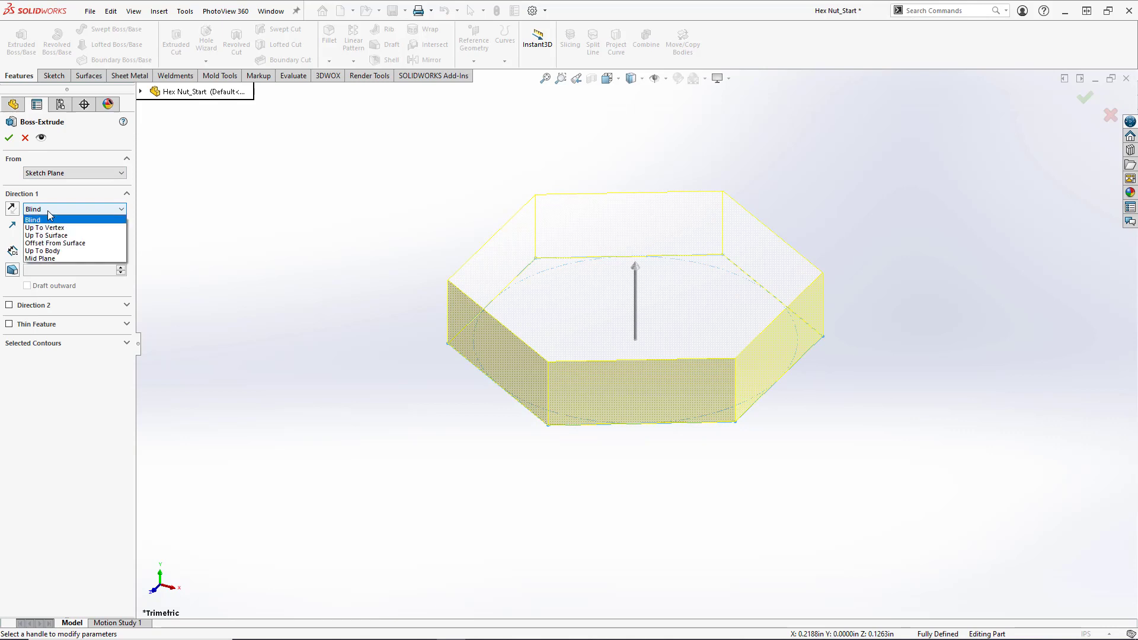
# - Extrude the hexagon mid-plane to a 7/32 in (0.21875 in) thickness
pyautogui.click(39, 258)
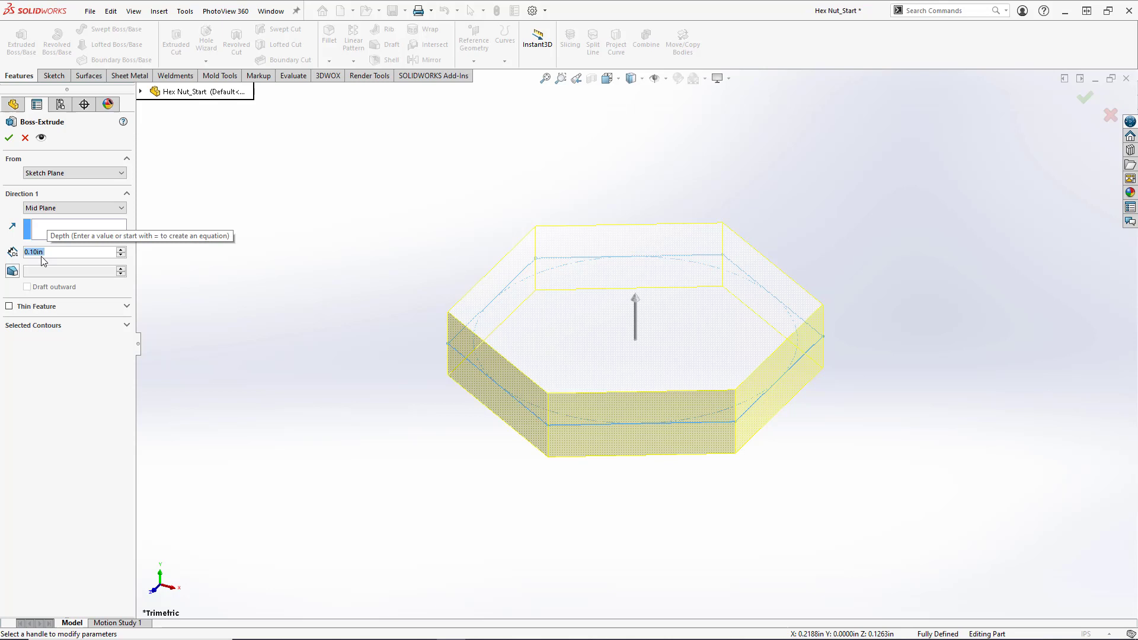
pyautogui.write('7/')
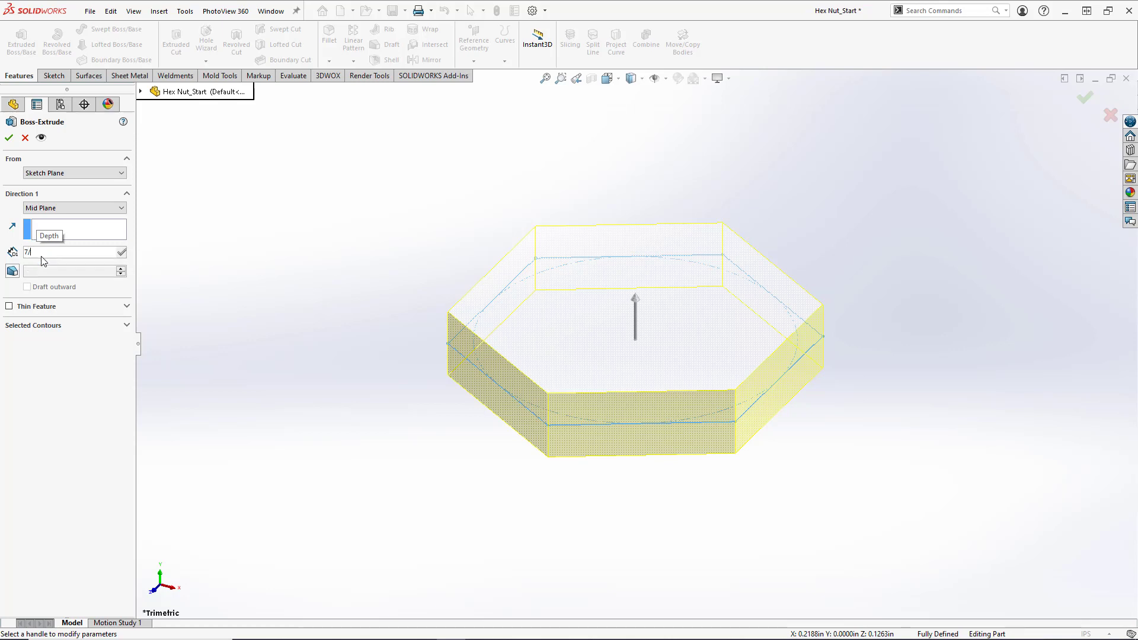
pyautogui.press('Return')
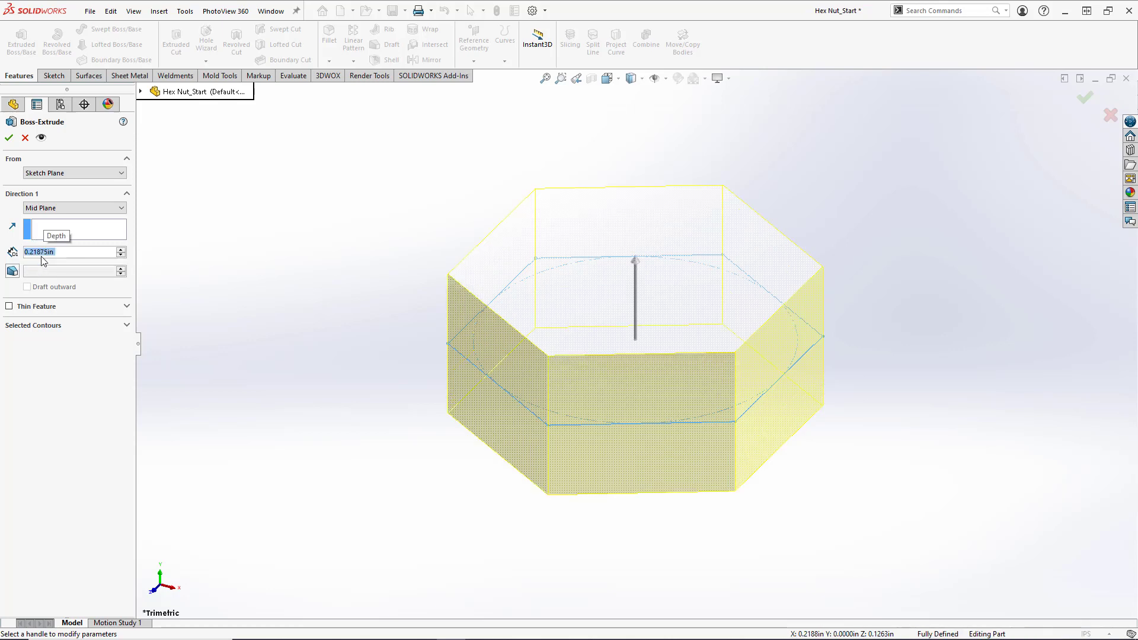
pyautogui.moveTo(35, 262)
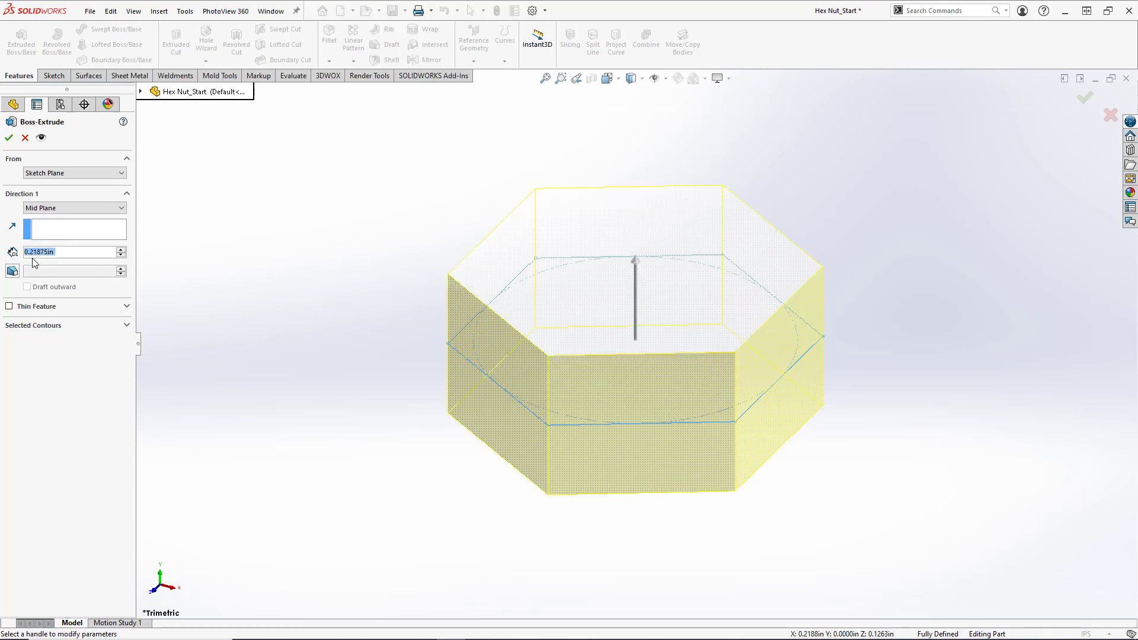
pyautogui.moveTo(62, 196)
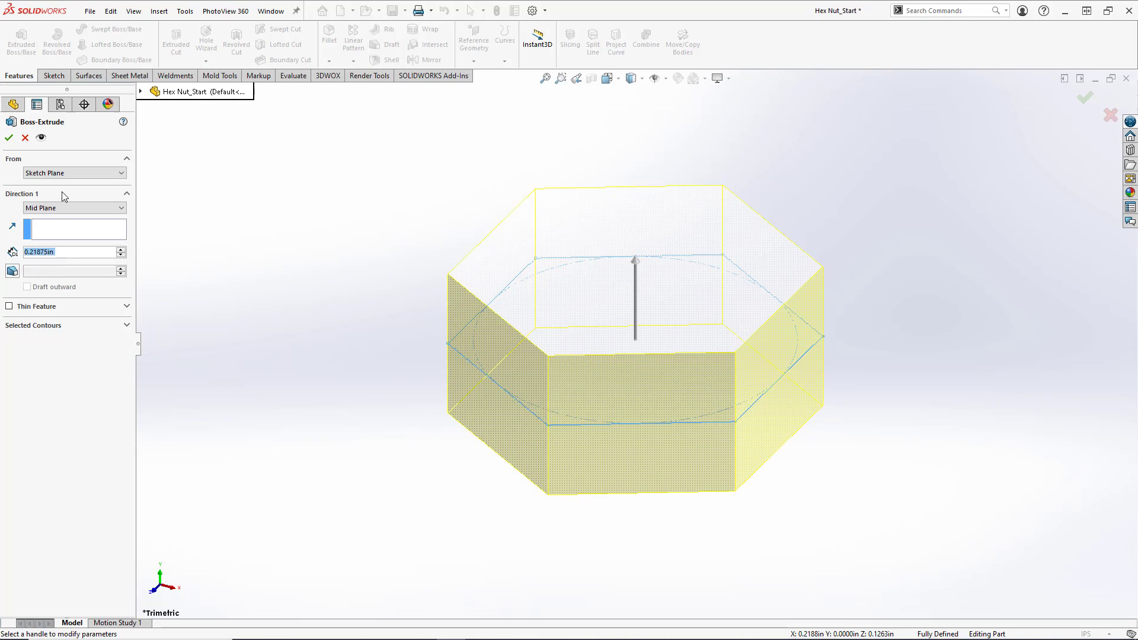
pyautogui.click(9, 138)
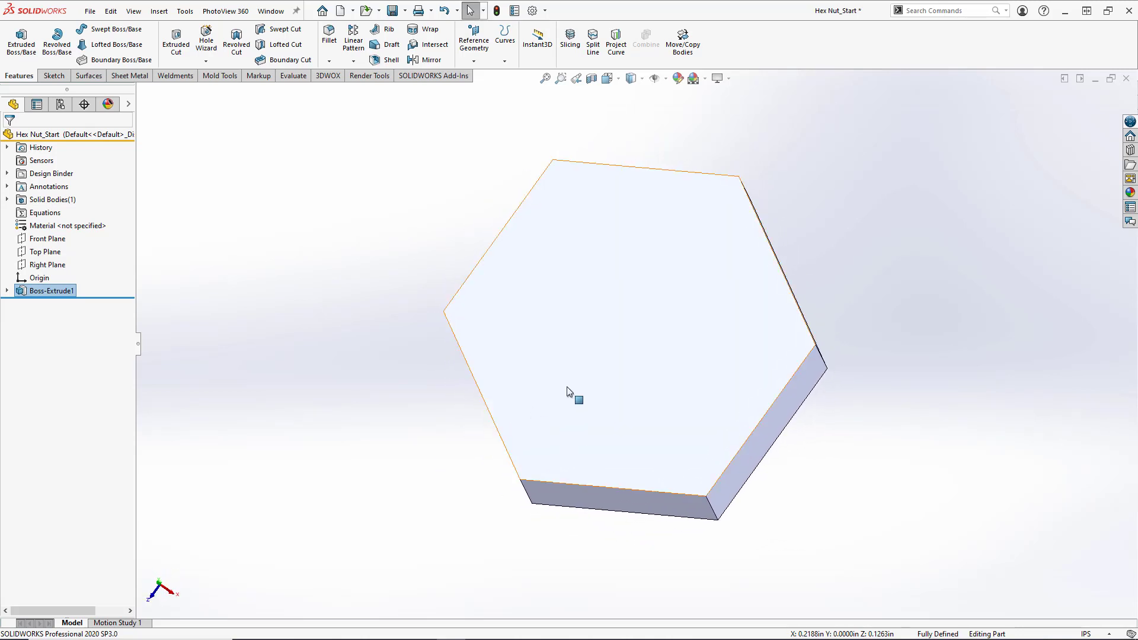
pyautogui.moveTo(725, 317)
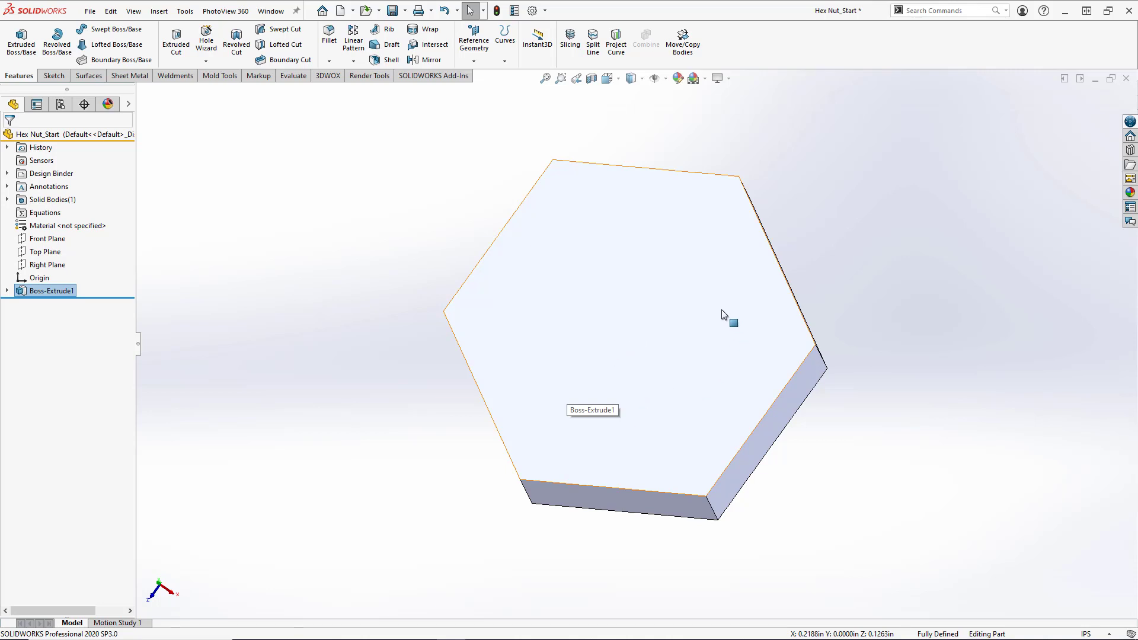
pyautogui.moveTo(614, 343)
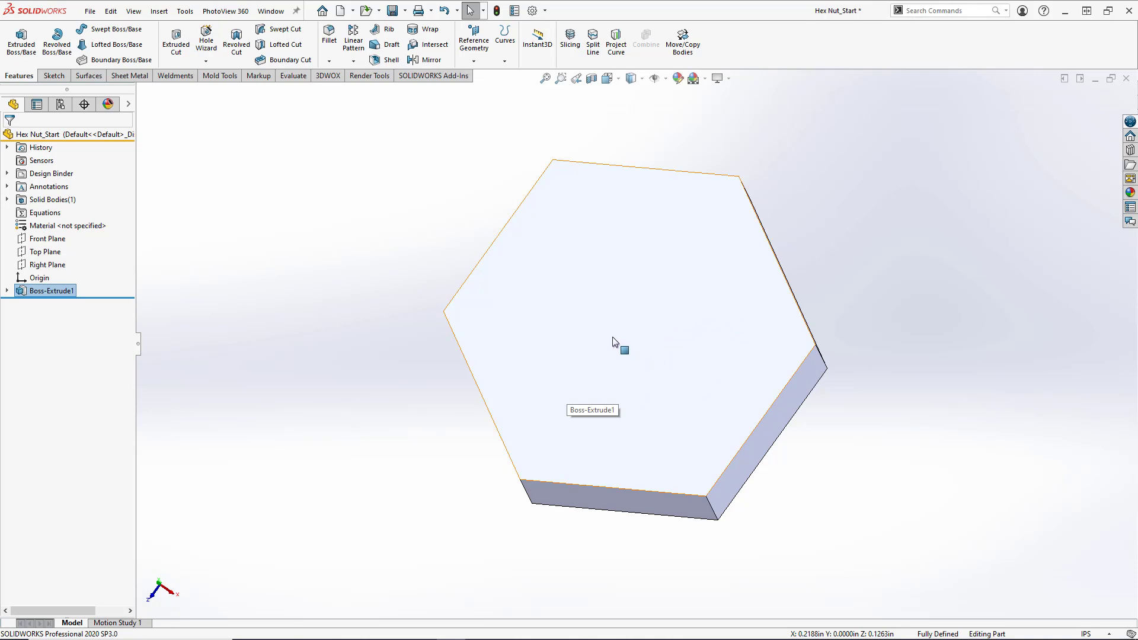
# - Add a 1/4-20 ANSI Inch bottoming tapped hole, Through All, centred on the top face
pyautogui.click(617, 326)
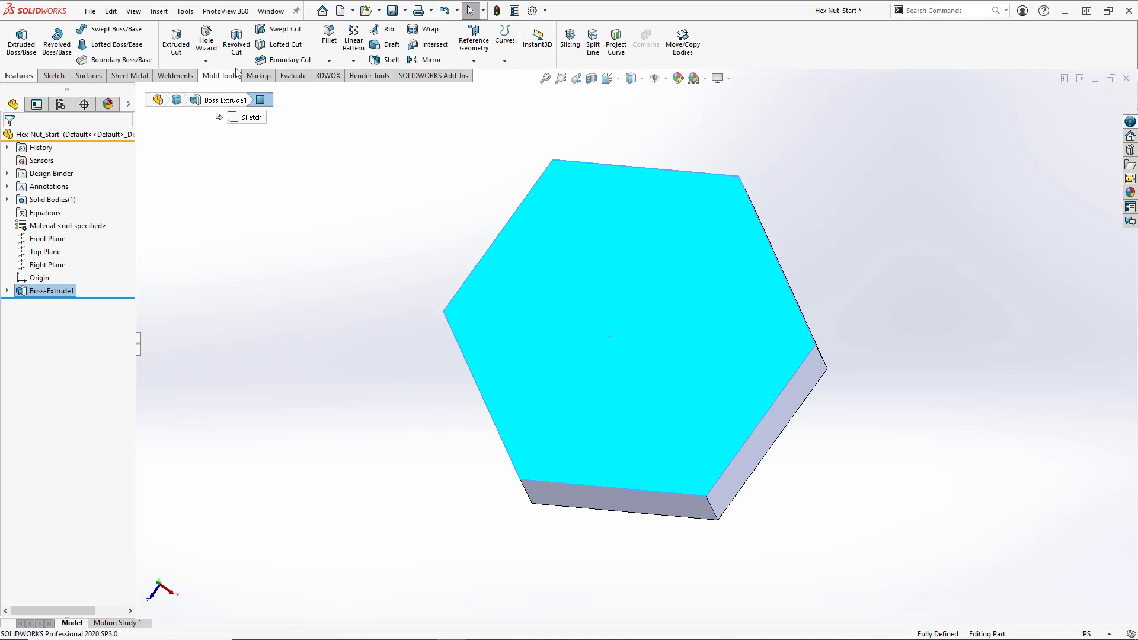
pyautogui.moveTo(205, 40)
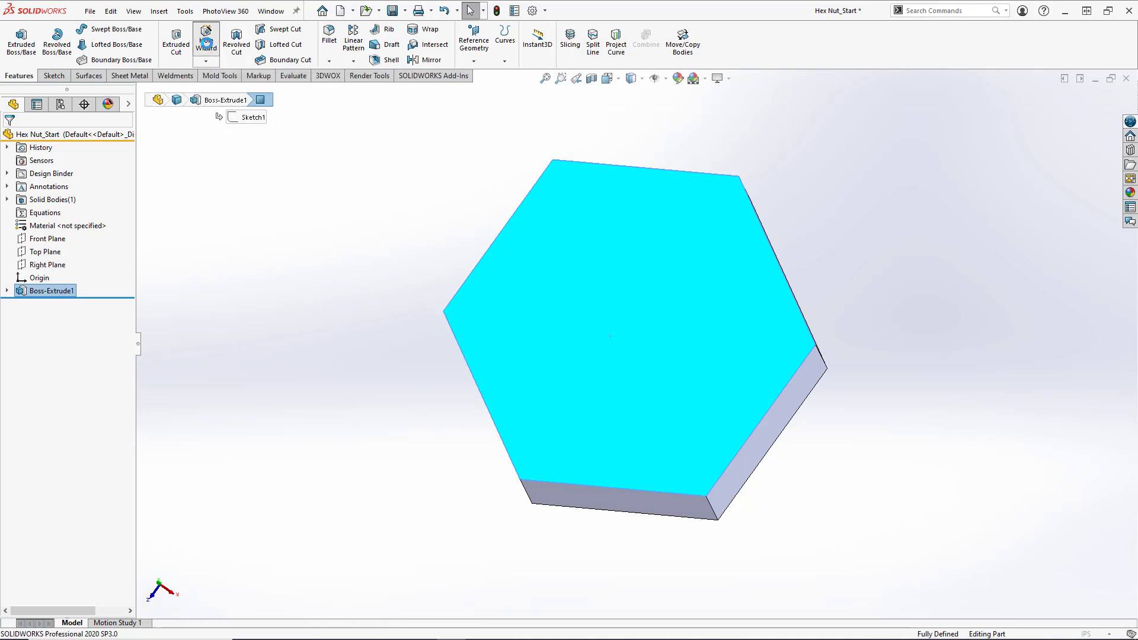
pyautogui.click(206, 38)
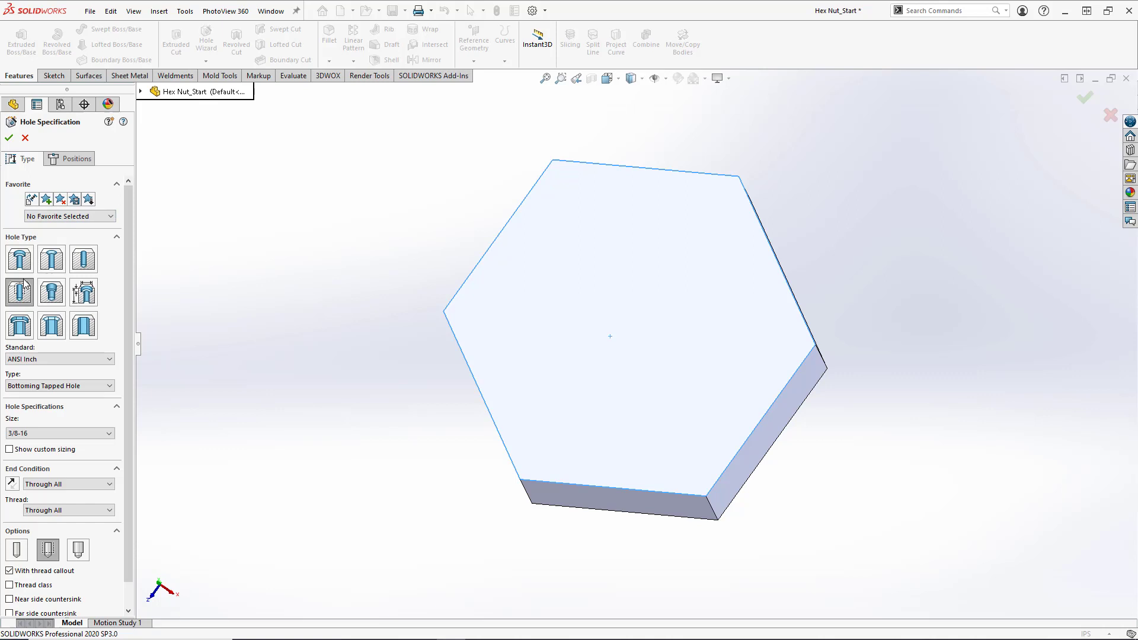
pyautogui.moveTo(19, 292)
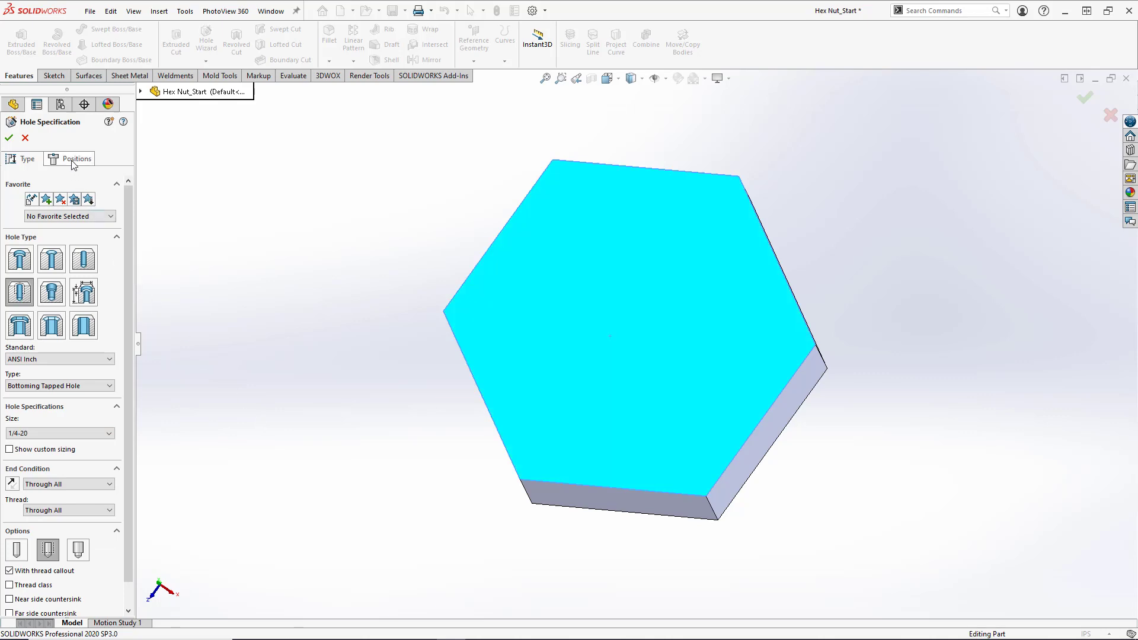
pyautogui.click(76, 158)
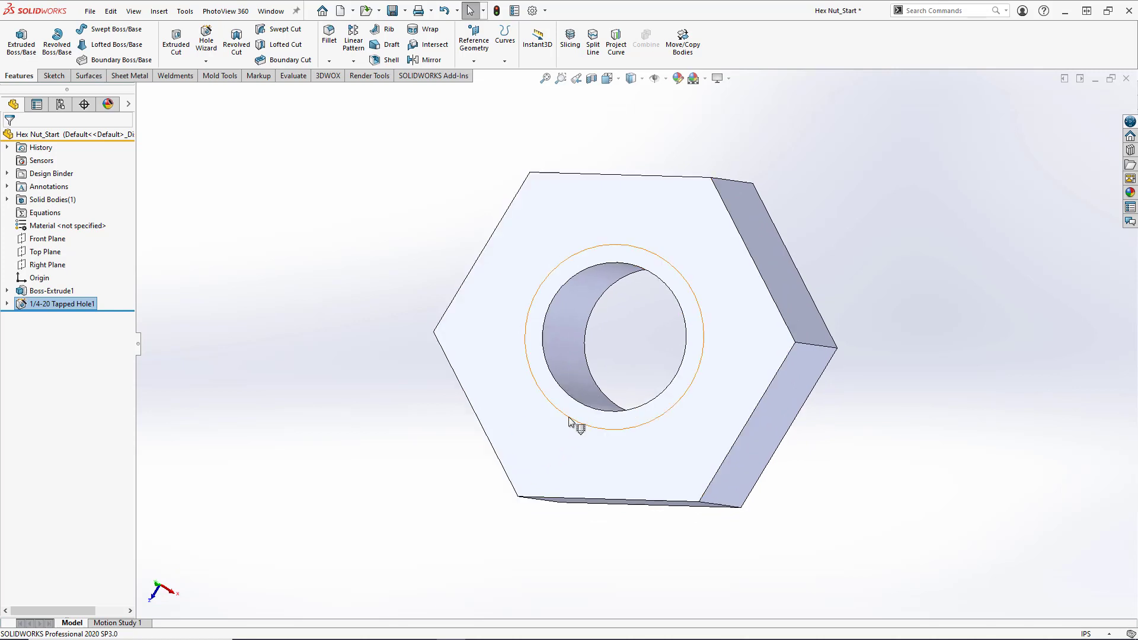
pyautogui.moveTo(573, 425)
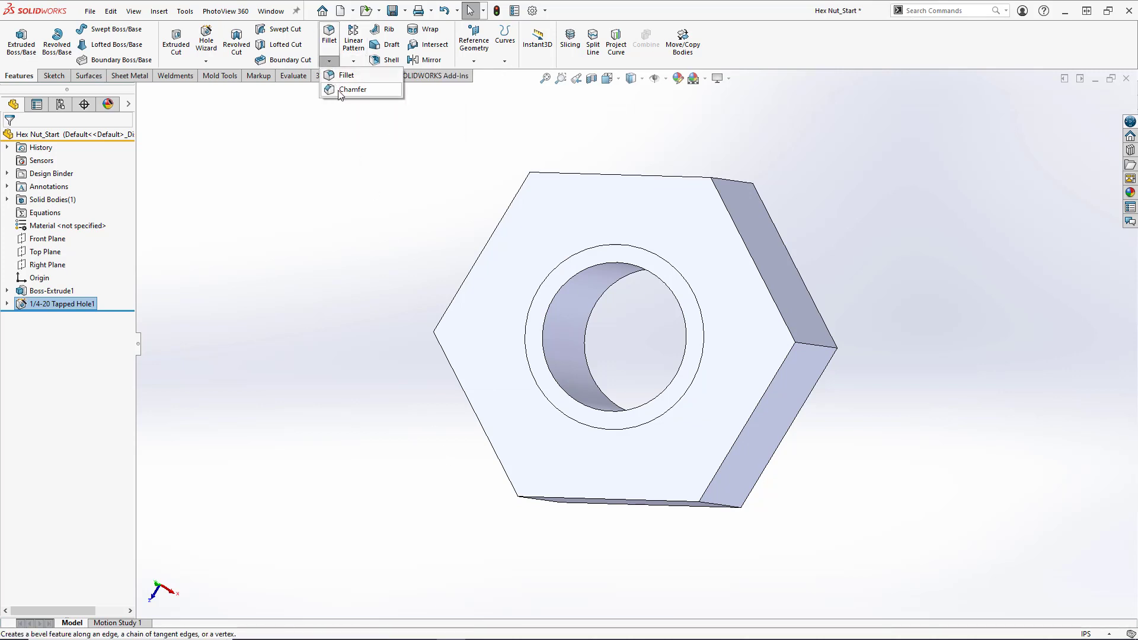
# - Chamfer the tapped hole's cylindrical face at 0.015 in and 45°
pyautogui.click(353, 88)
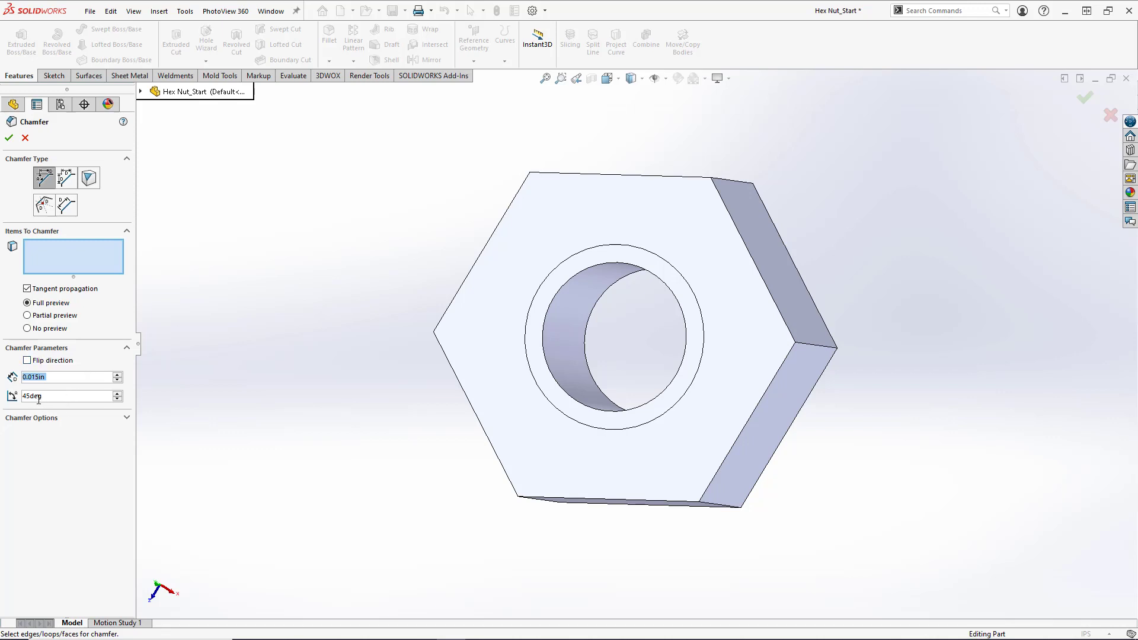
pyautogui.click(581, 407)
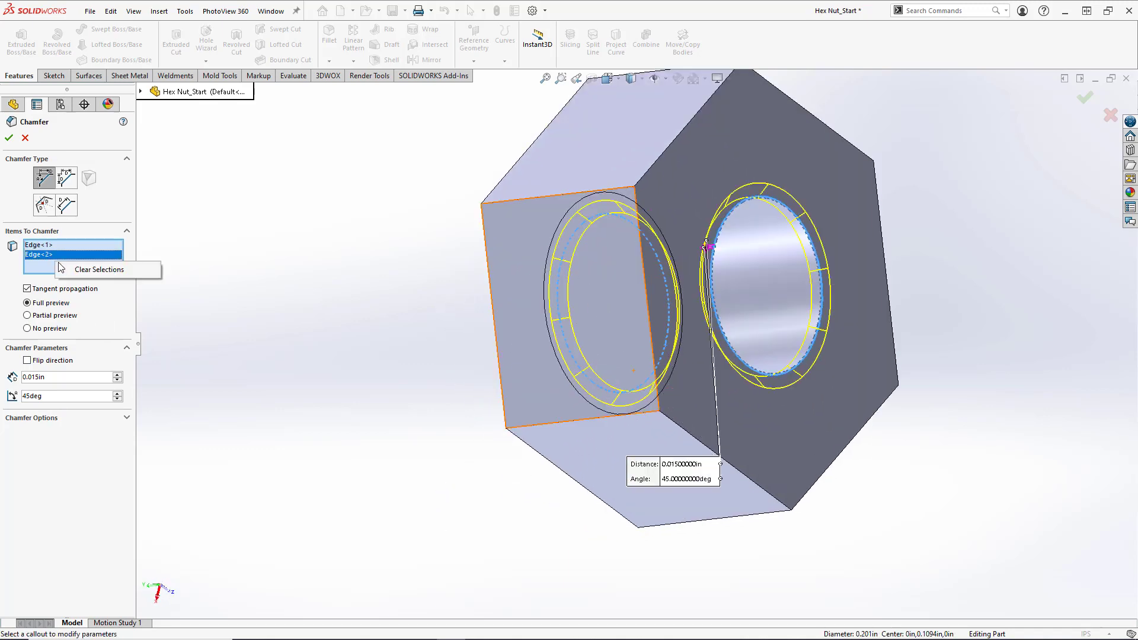
pyautogui.click(100, 269)
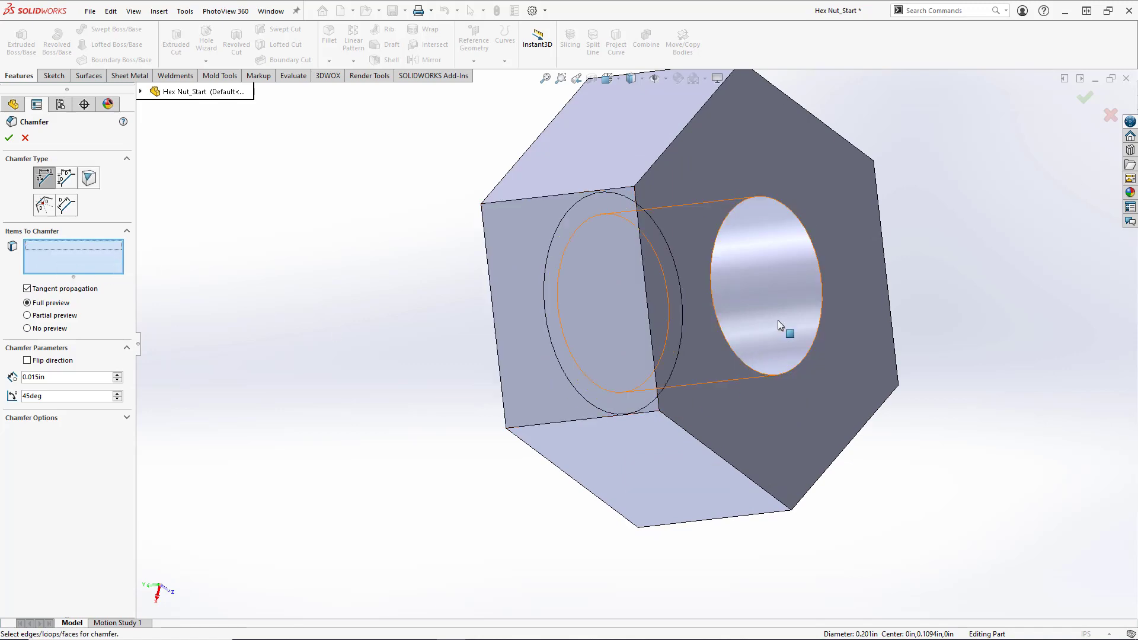
pyautogui.click(762, 305)
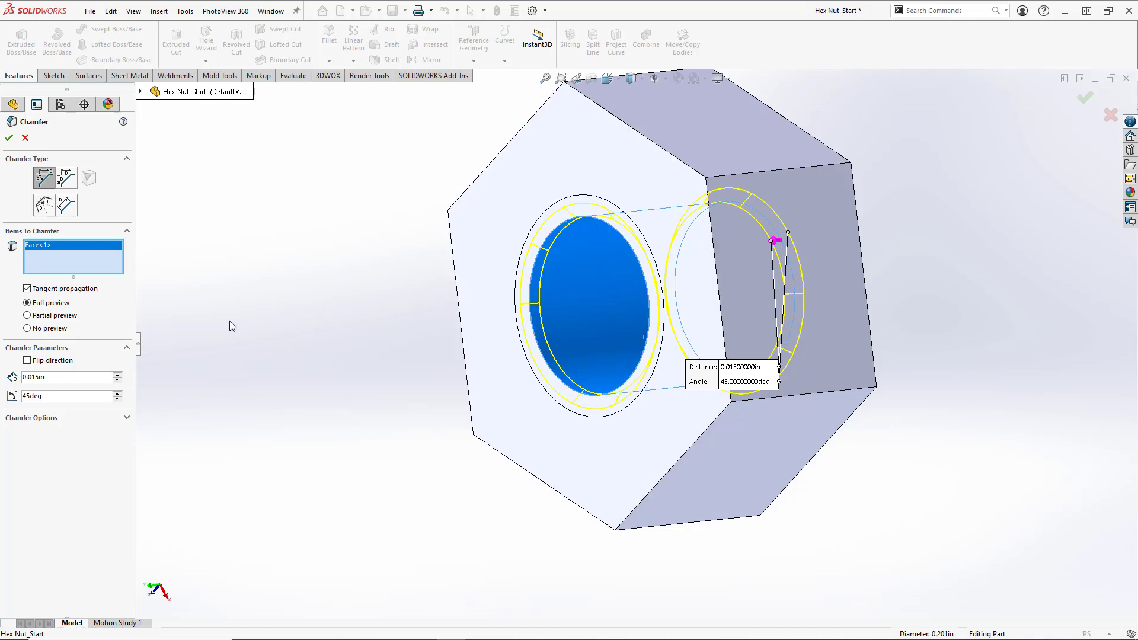
pyautogui.moveTo(210, 319)
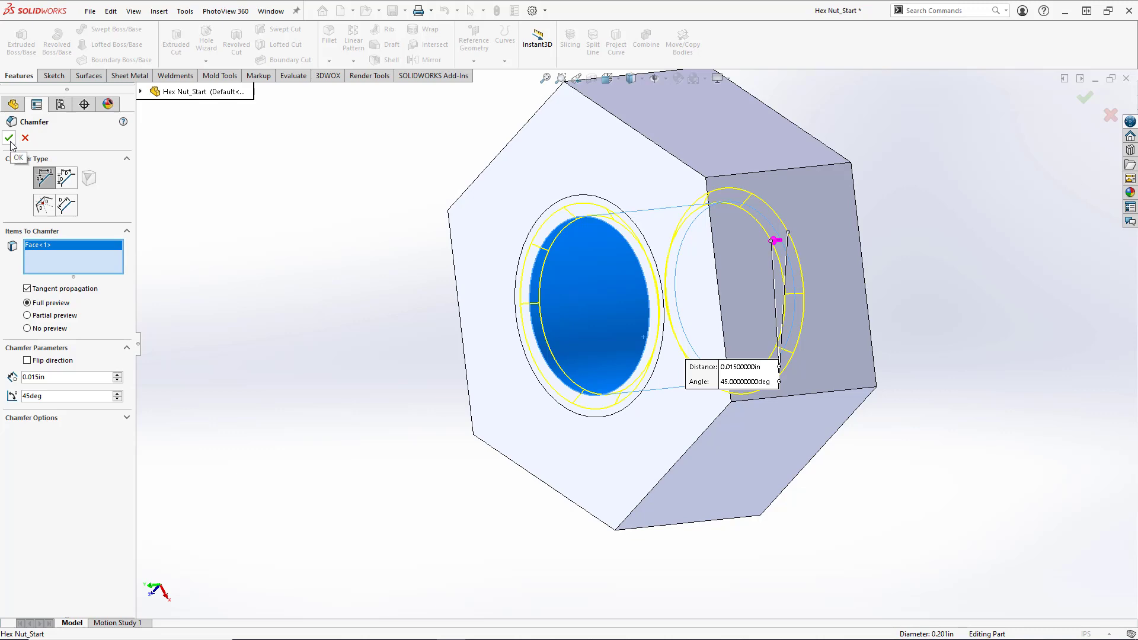
pyautogui.click(8, 140)
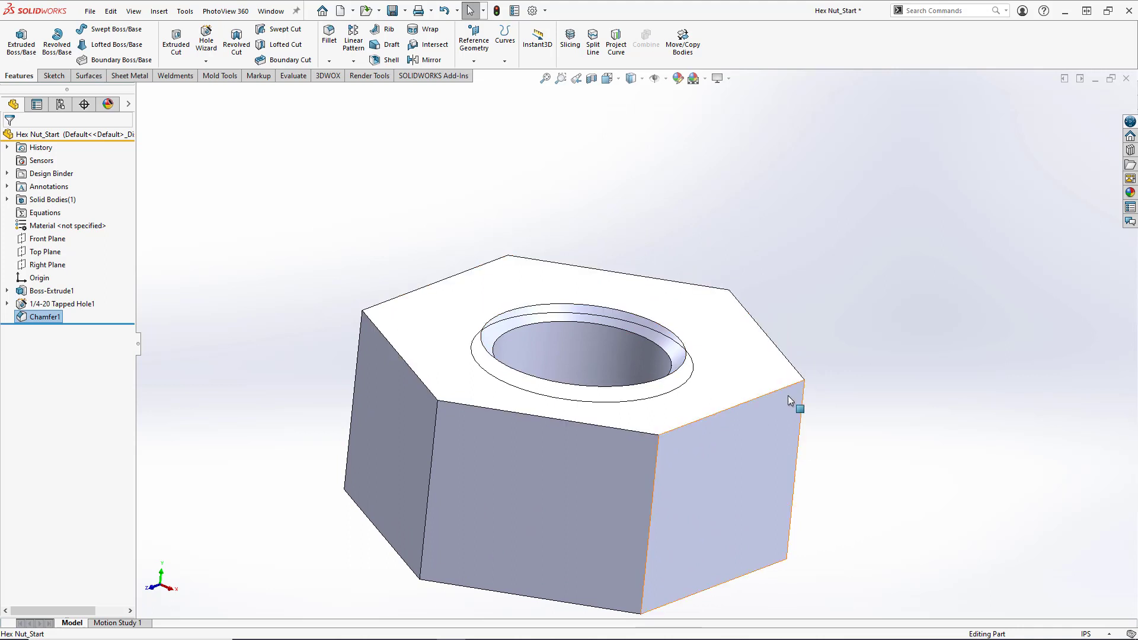
pyautogui.moveTo(519, 451)
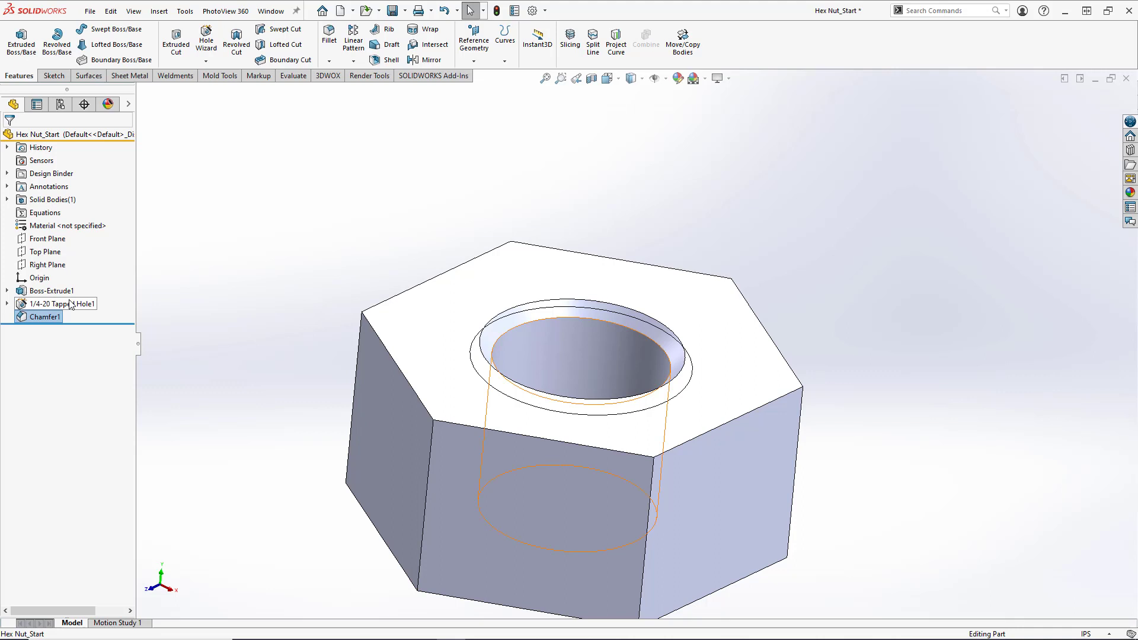
pyautogui.click(46, 265)
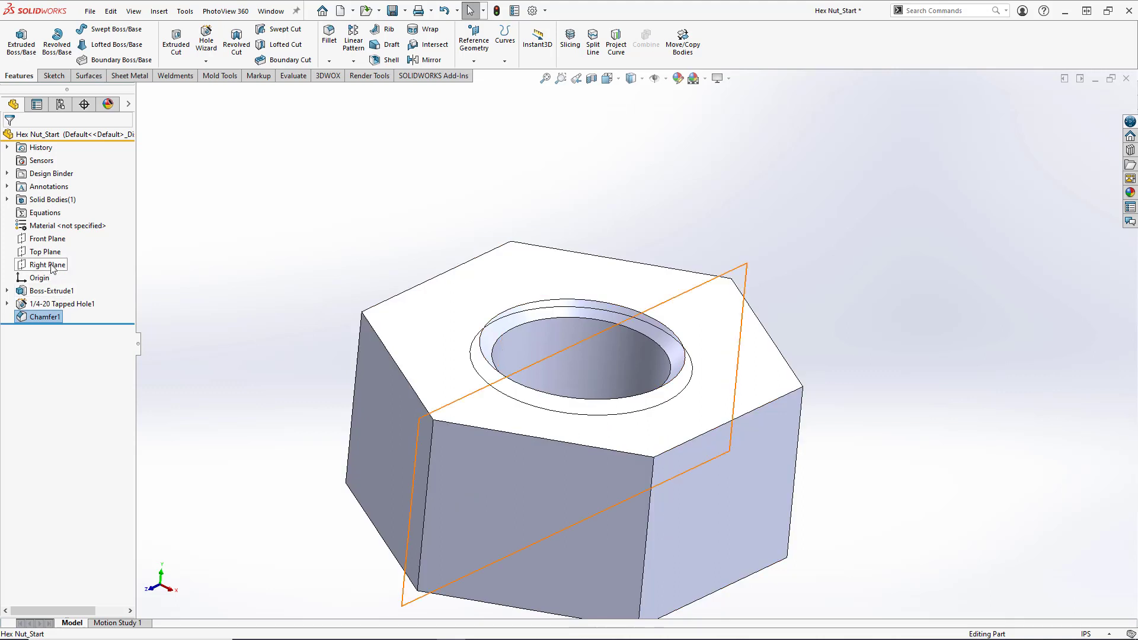
pyautogui.click(47, 238)
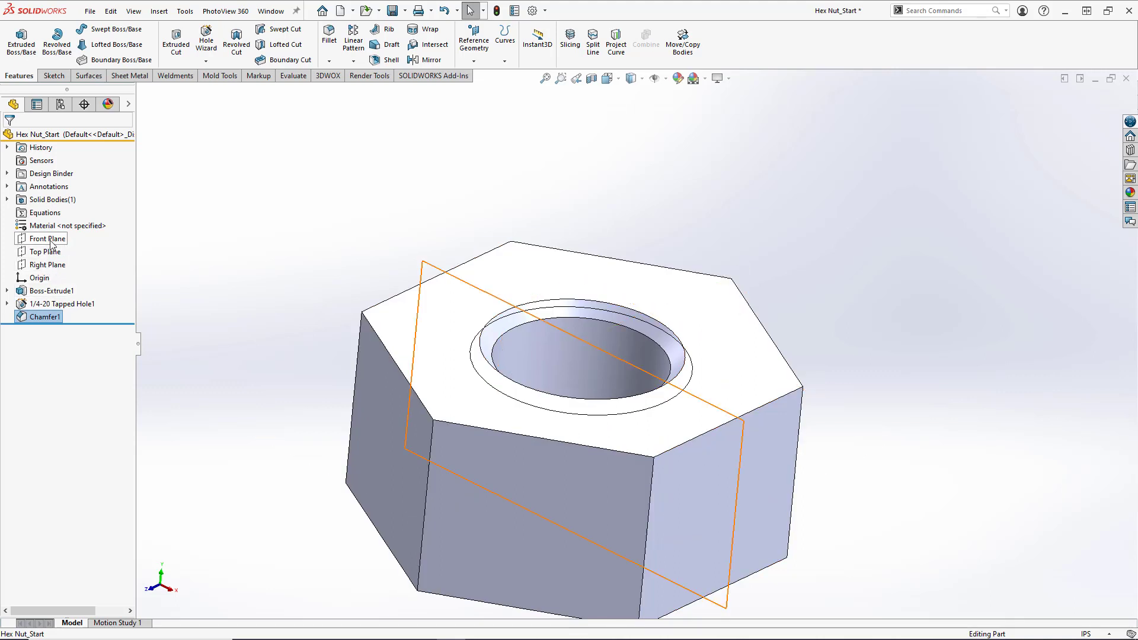
pyautogui.click(48, 239)
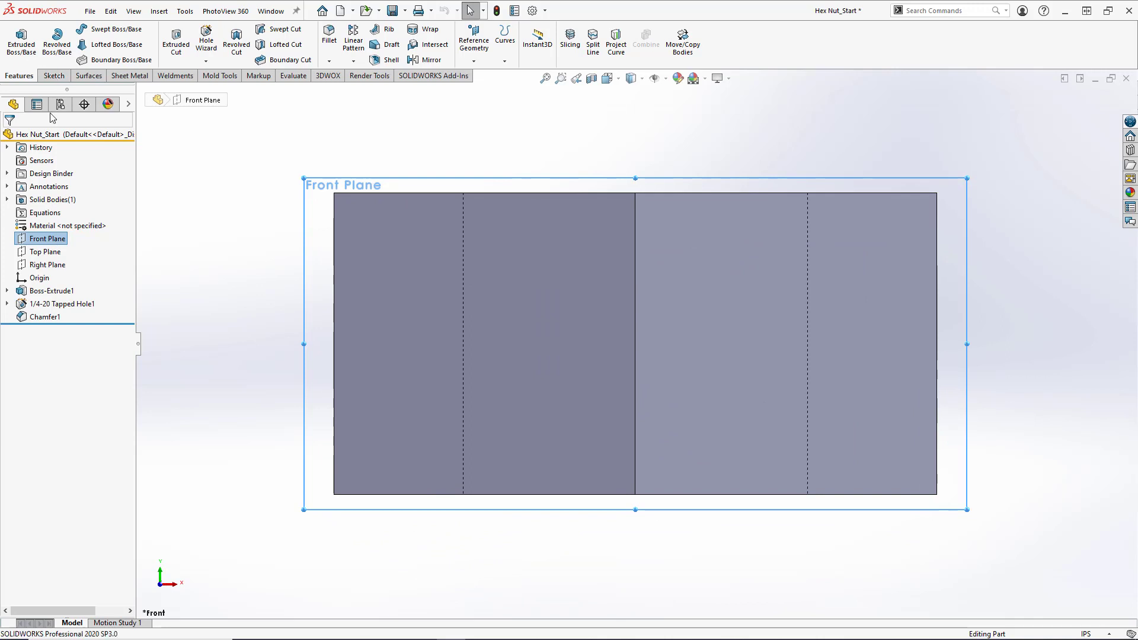
# - On the Front Plane, draw a closed line triangle at the nut's top-right corner
pyautogui.rightClick(48, 238)
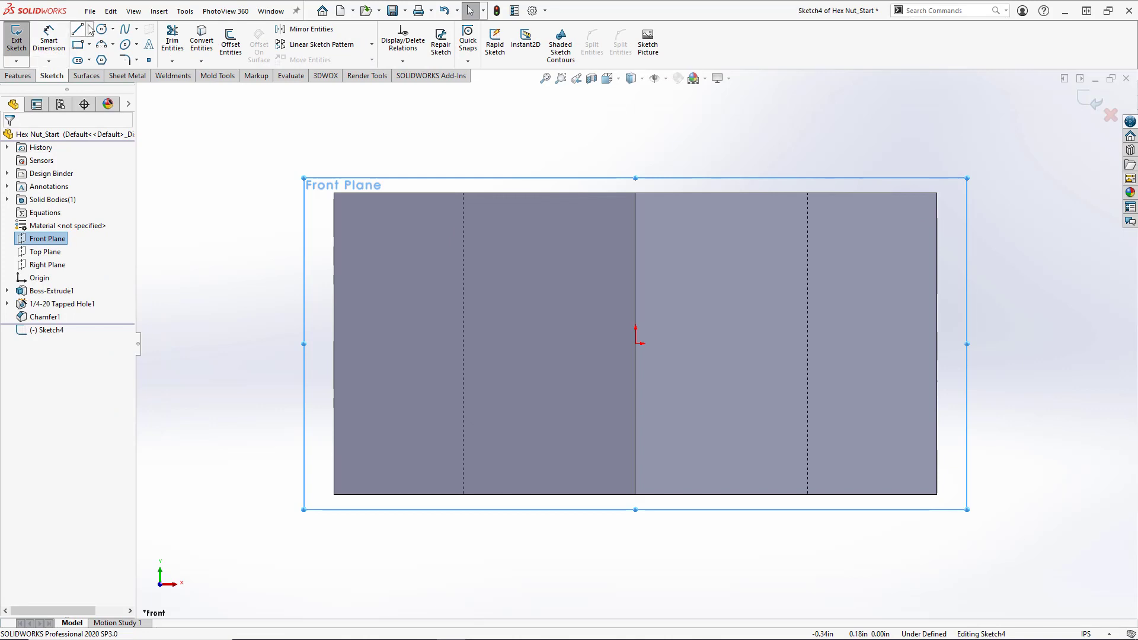
pyautogui.click(77, 29)
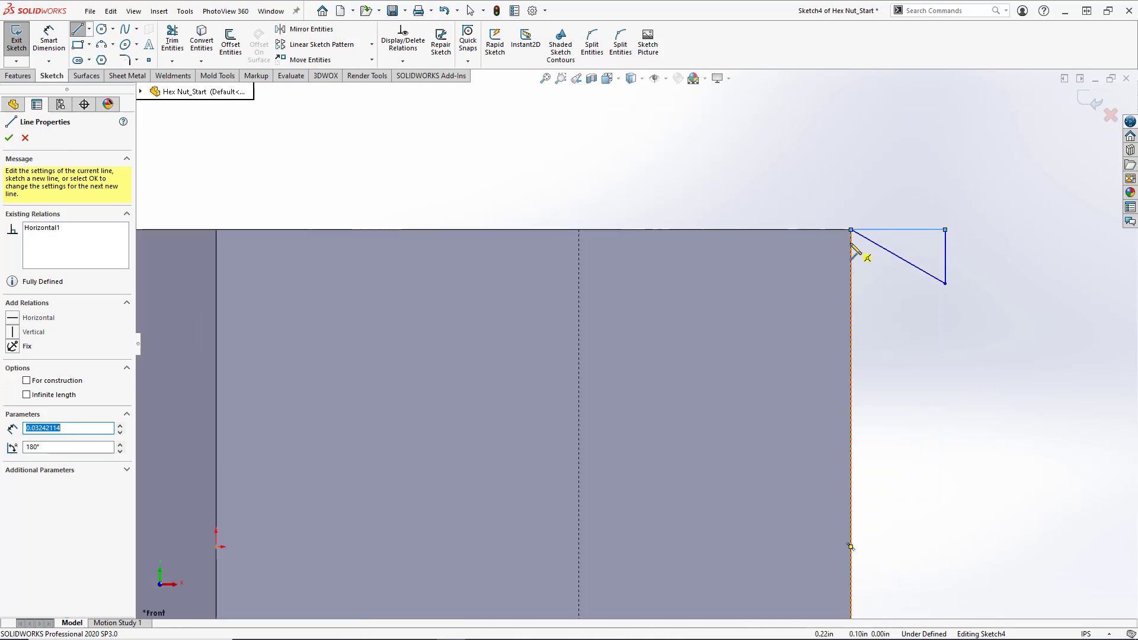
pyautogui.click(8, 138)
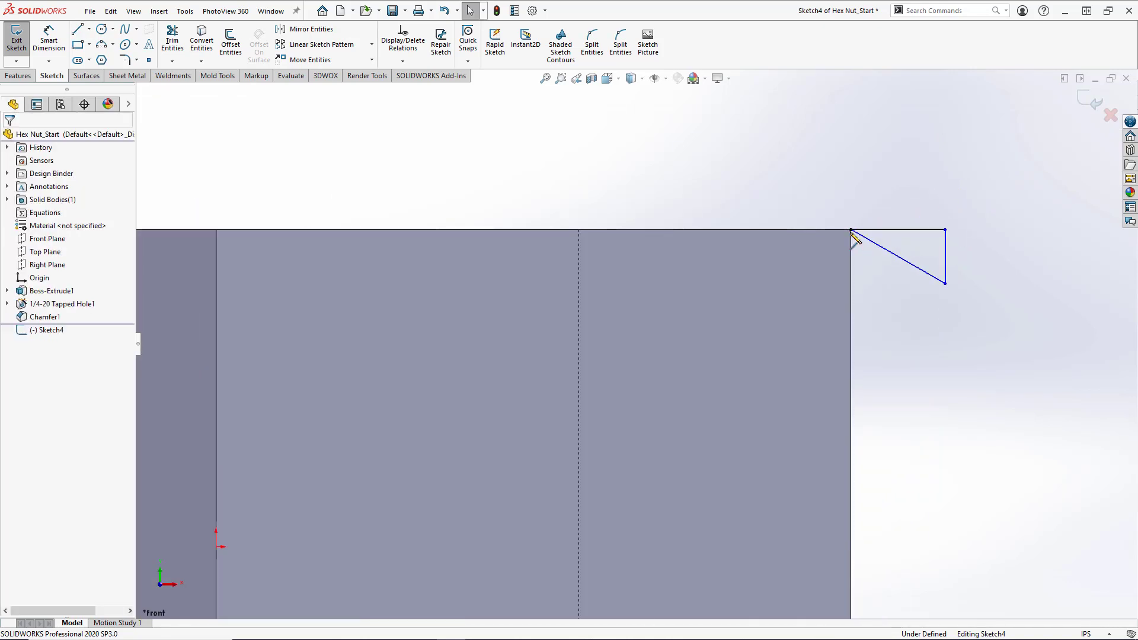
# - Dimension the corner triangle with a 15° angle and a 0.05 in top edge
pyautogui.click(851, 237)
pyautogui.write('15')
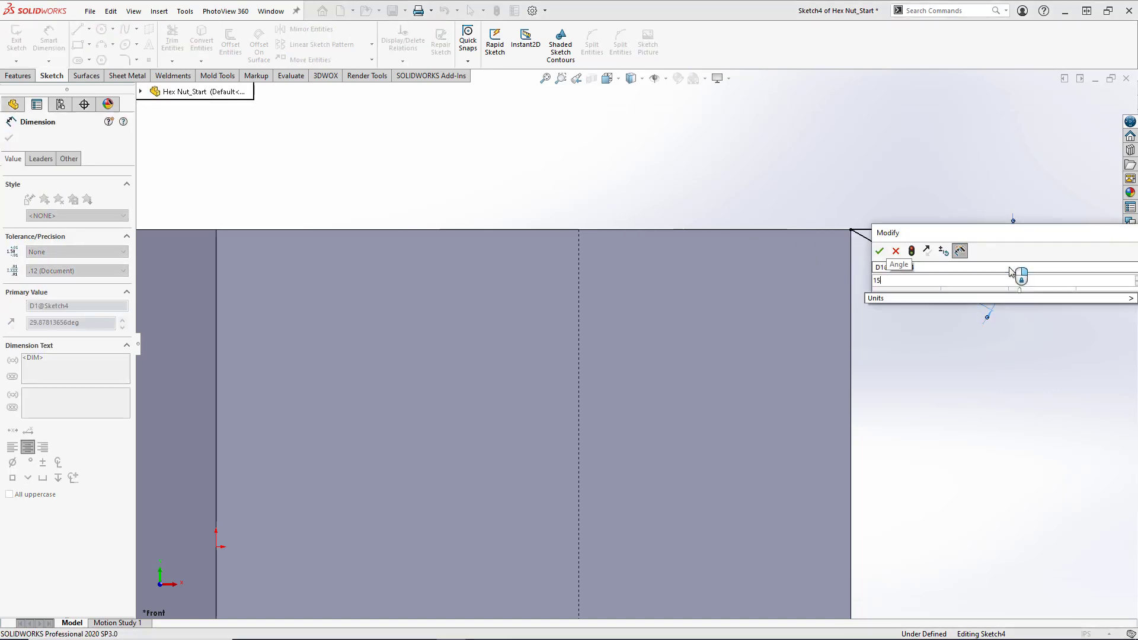
pyautogui.click(879, 250)
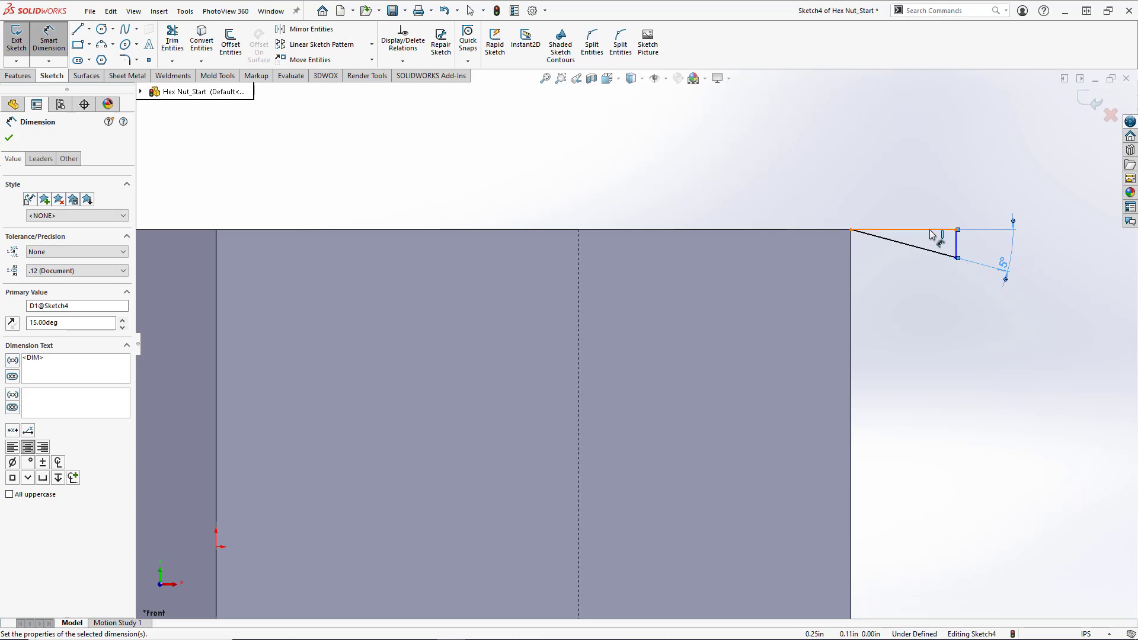
pyautogui.click(899, 229)
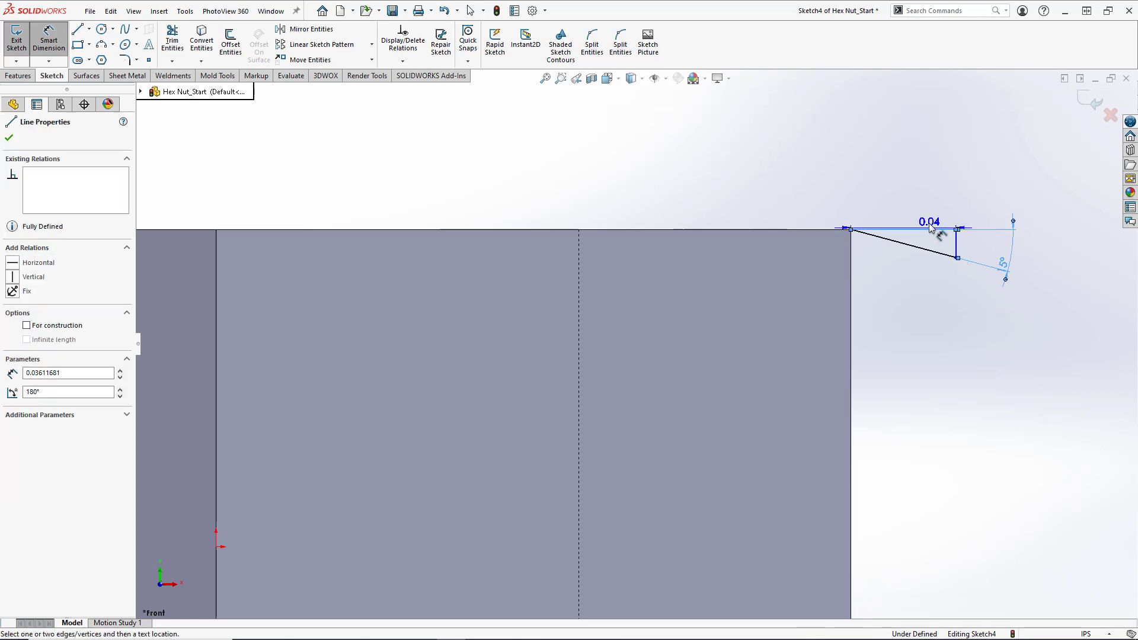
pyautogui.click(930, 223)
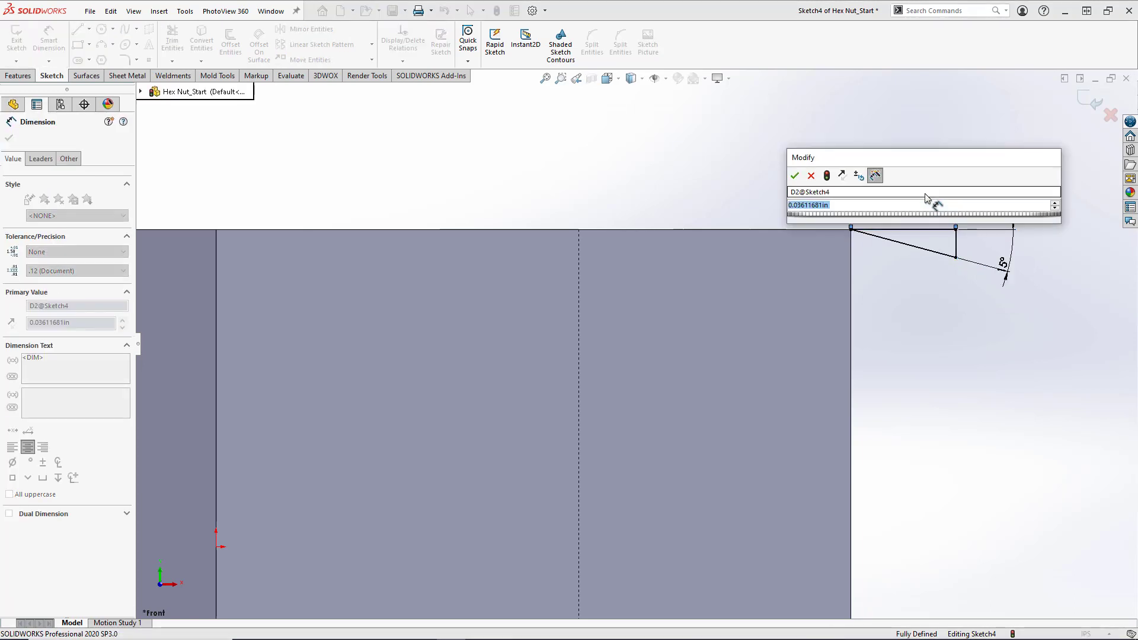
pyautogui.click(795, 175)
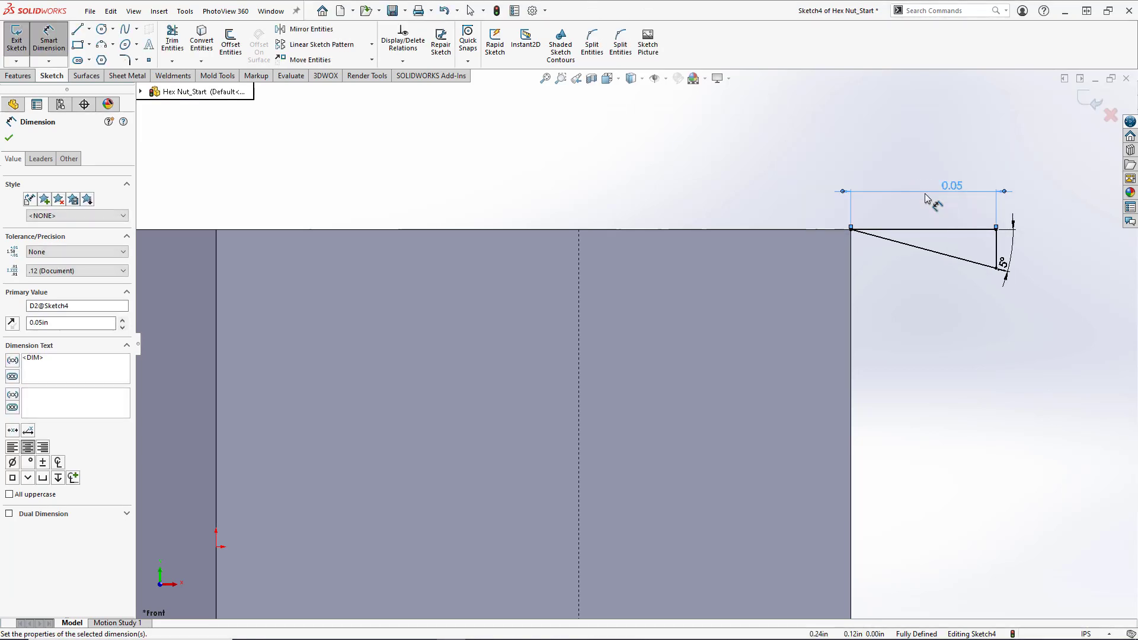
pyautogui.moveTo(931, 207)
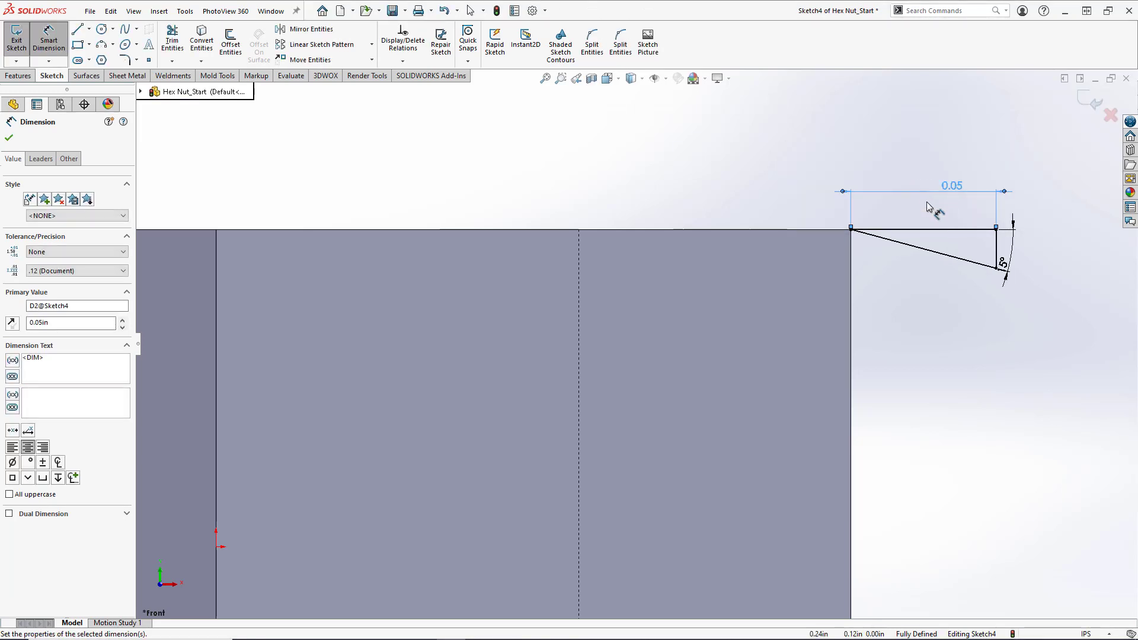
pyautogui.moveTo(867, 243)
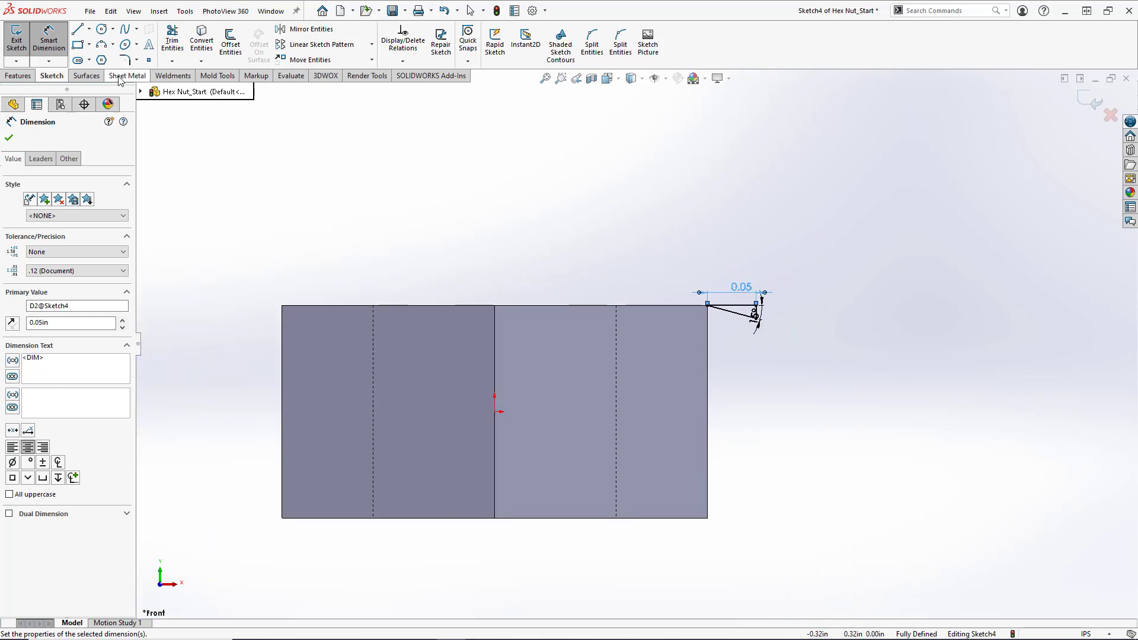
# - Choose the construction Centerline tool for a vertical centreline through the nut
pyautogui.click(90, 29)
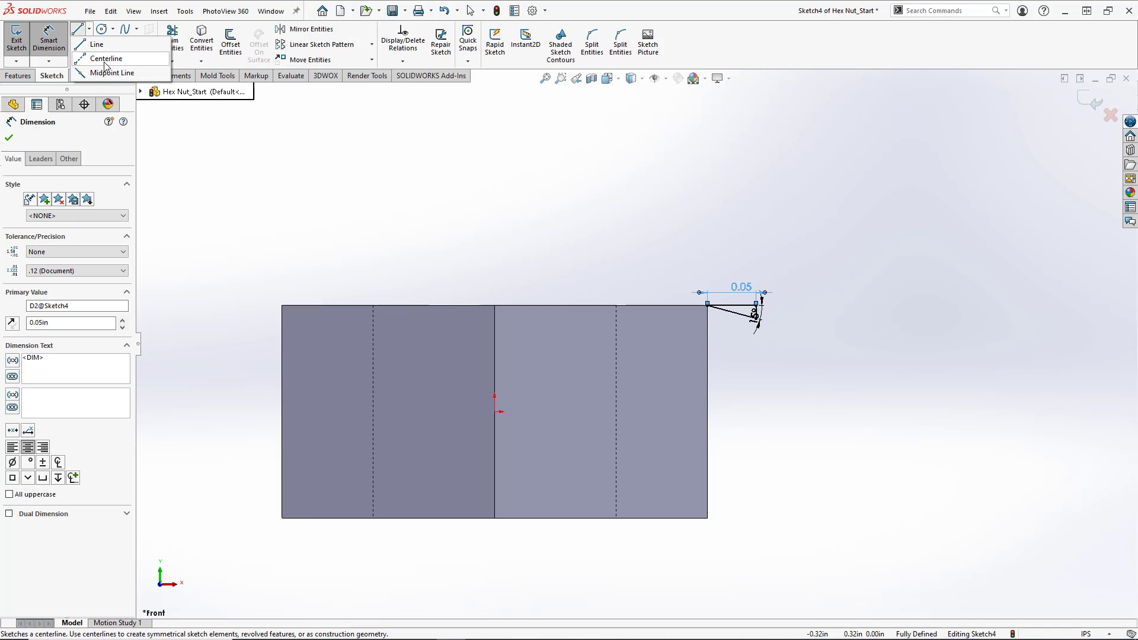
pyautogui.click(107, 59)
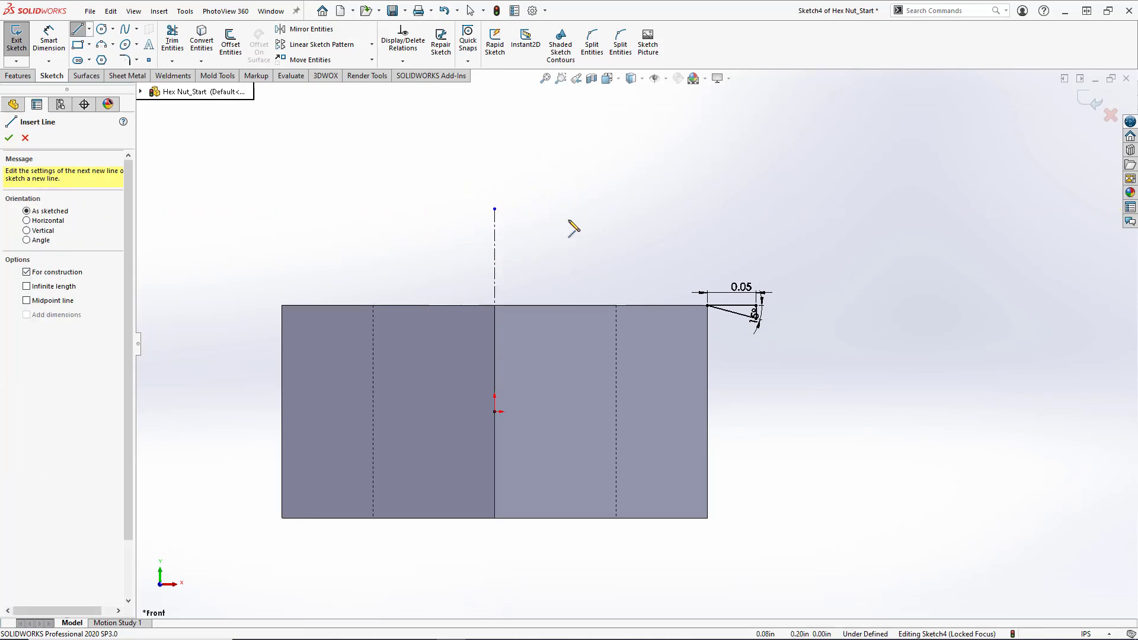
pyautogui.moveTo(550, 246)
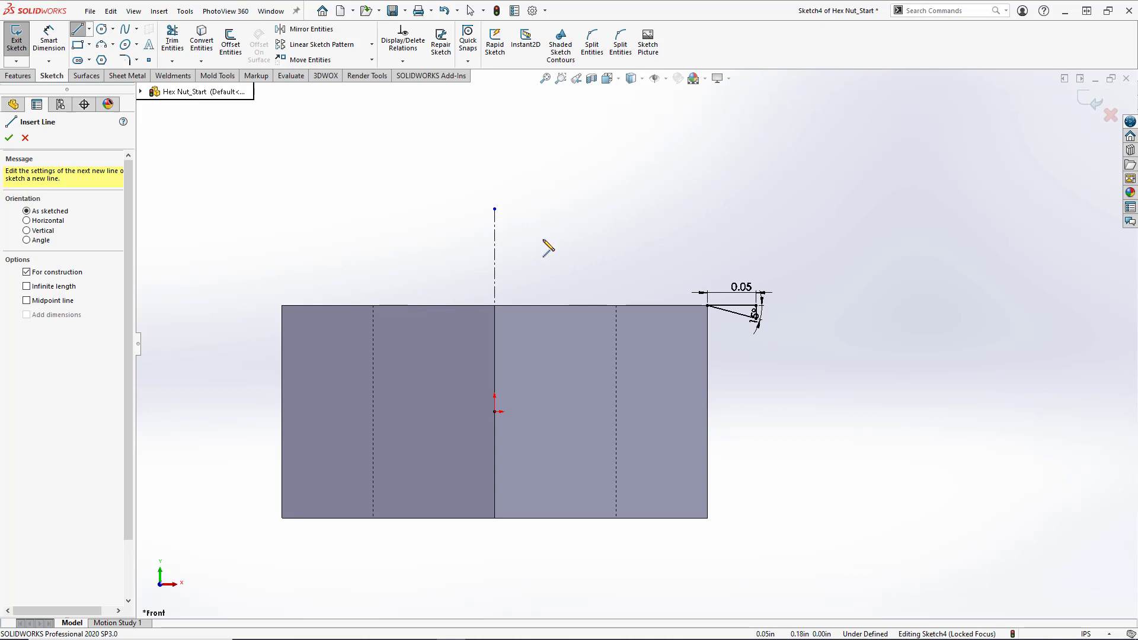
pyautogui.moveTo(1015, 180)
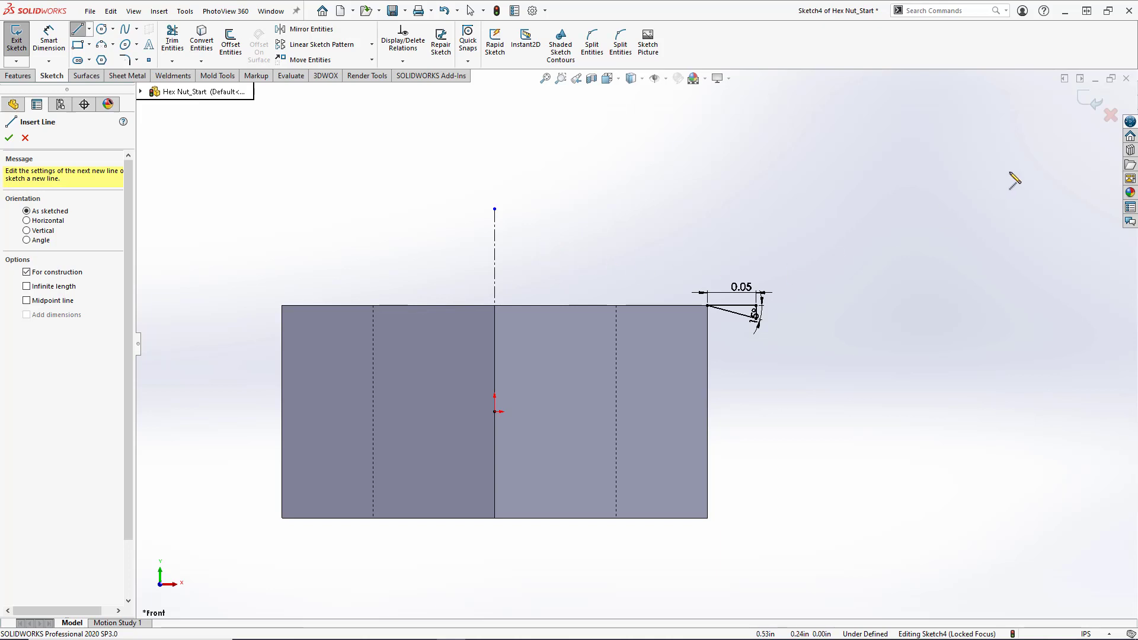
pyautogui.moveTo(1040, 168)
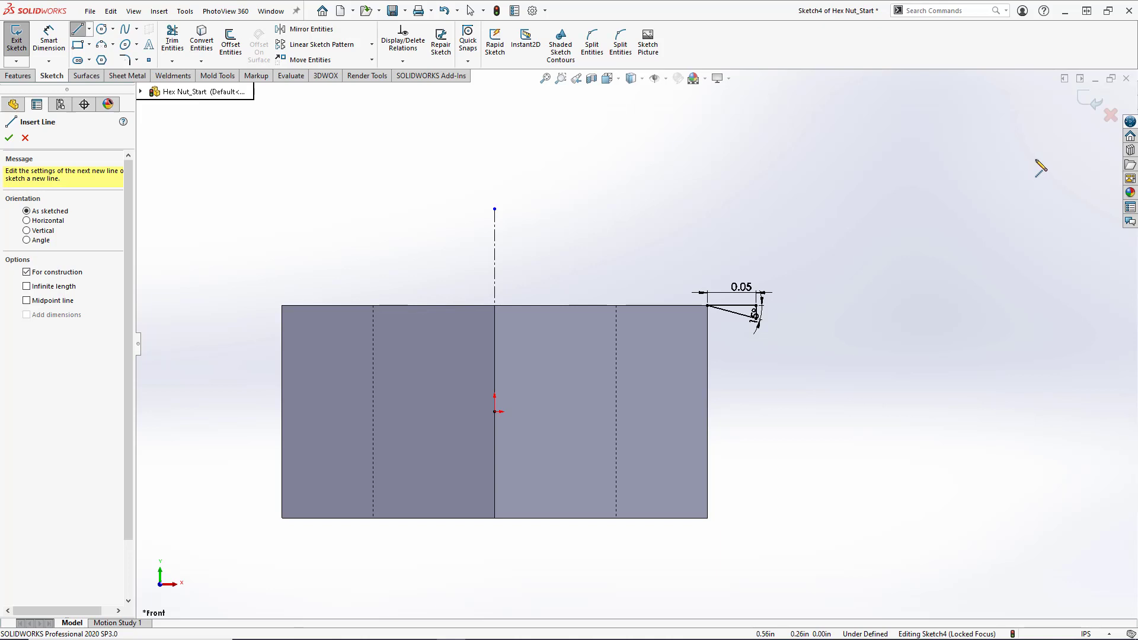
pyautogui.moveTo(1096, 107)
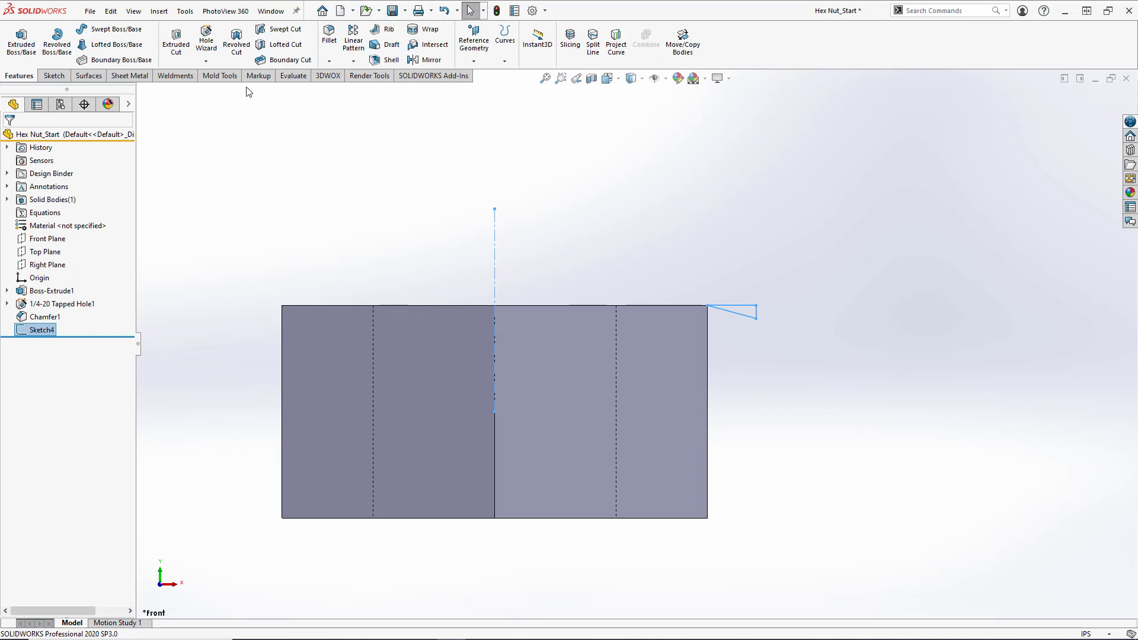
pyautogui.moveTo(236, 47)
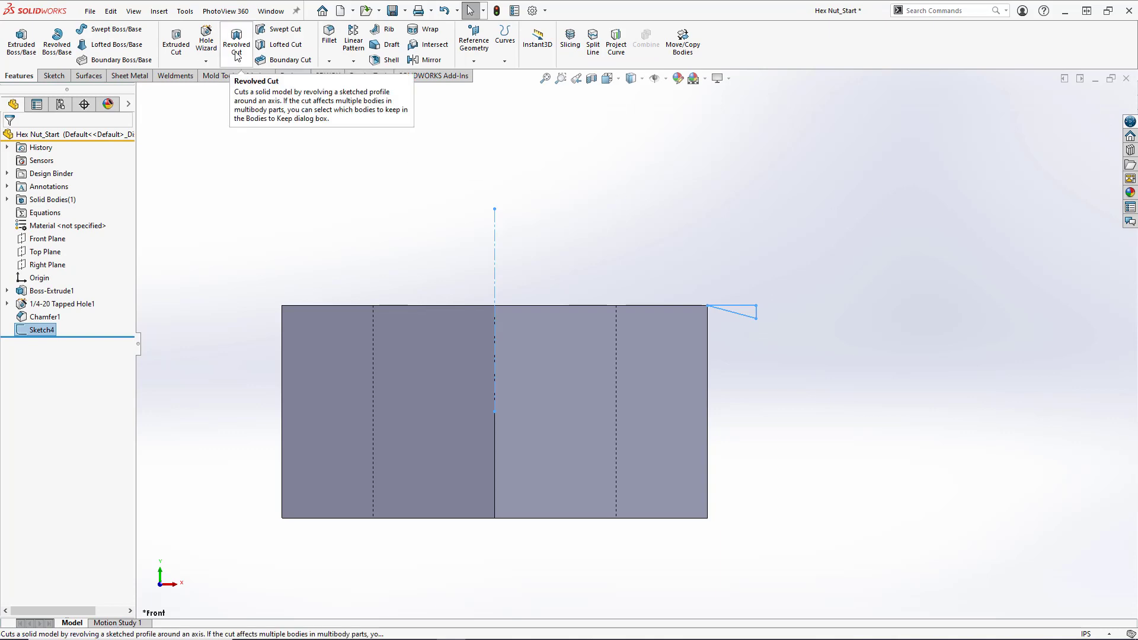
# - Revolve-cut the corner triangle 360° around the centerline, then orbit to inspect the chamfer
pyautogui.click(237, 44)
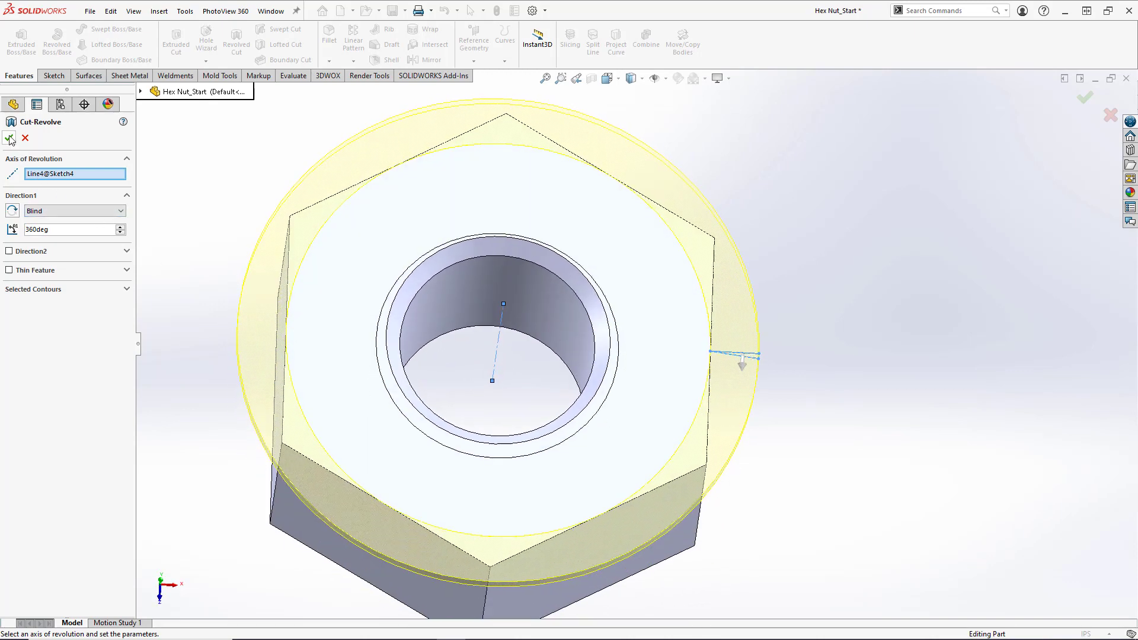
pyautogui.click(9, 139)
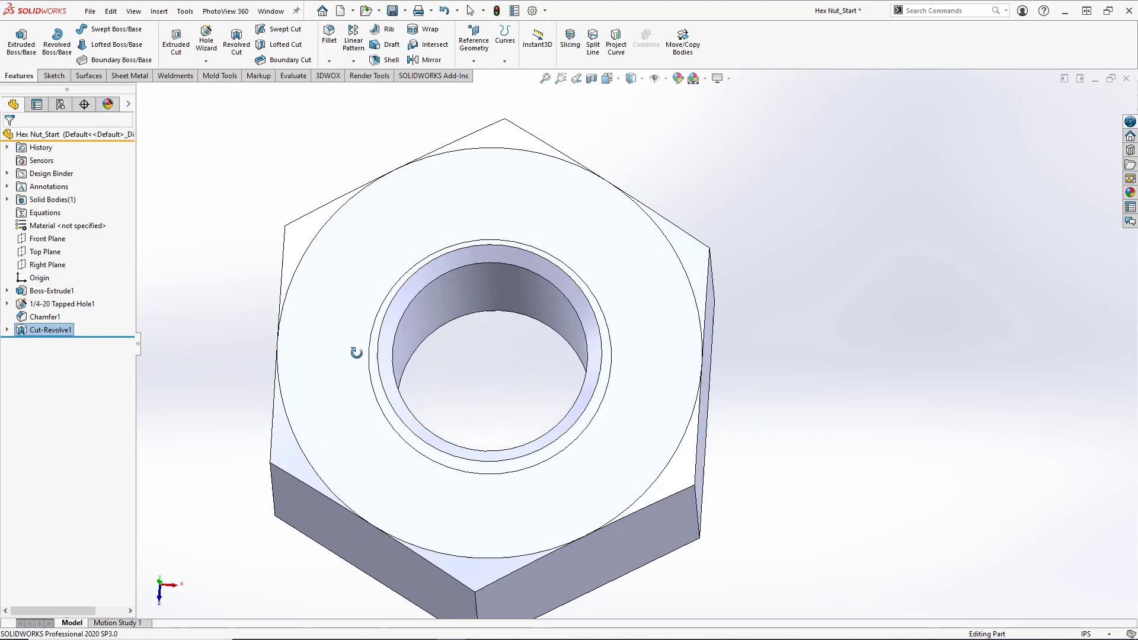
pyautogui.moveTo(355, 333); pyautogui.dragTo(369, 240)
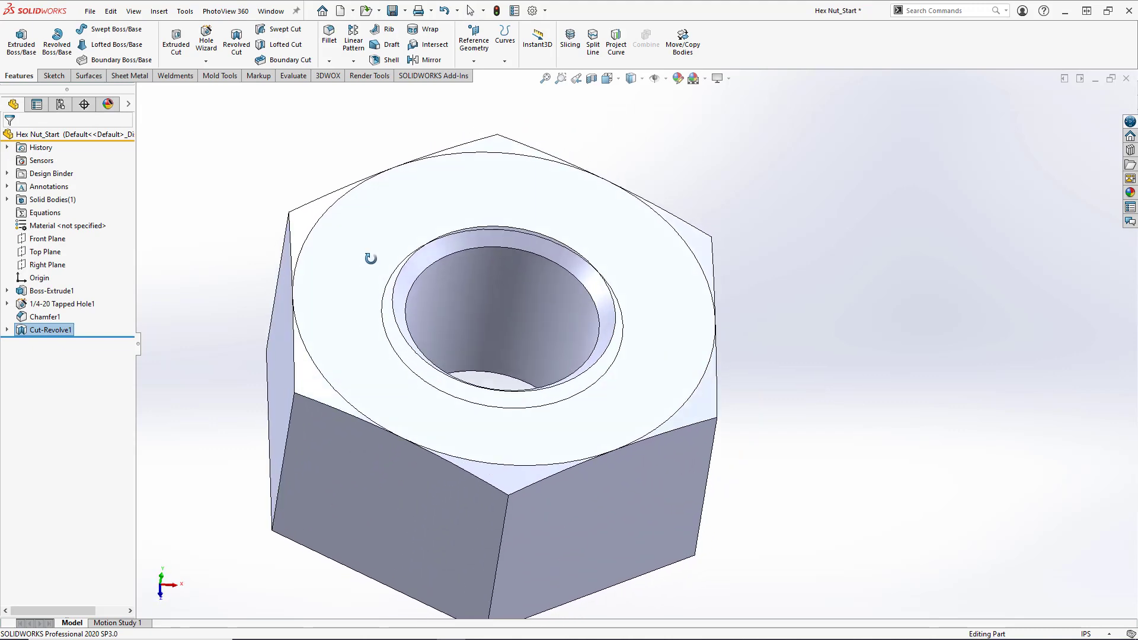
pyautogui.moveTo(370, 238); pyautogui.dragTo(366, 171)
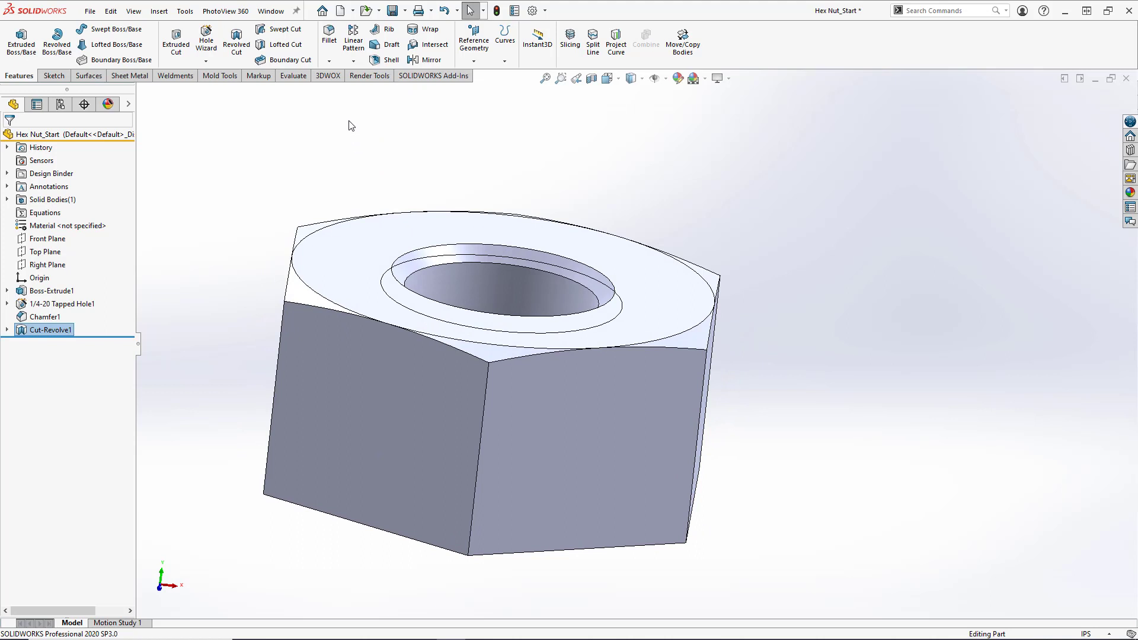
pyautogui.moveTo(94, 253)
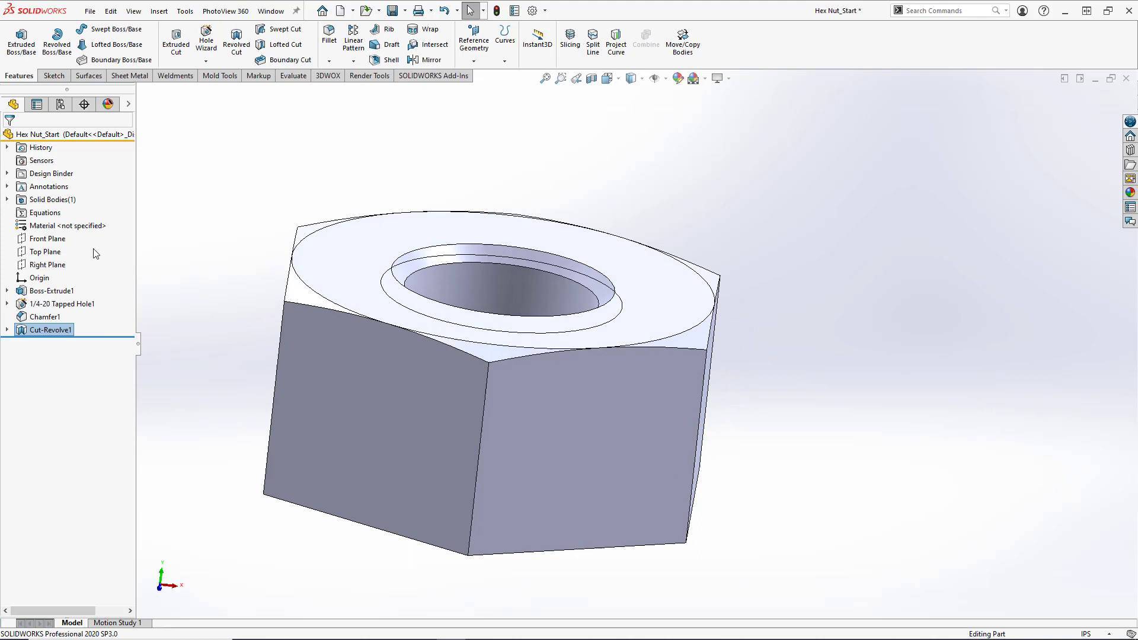
# - Mirror Cut-Revolve1 across the Top Plane to chamfer the bottom edges
pyautogui.click(46, 252)
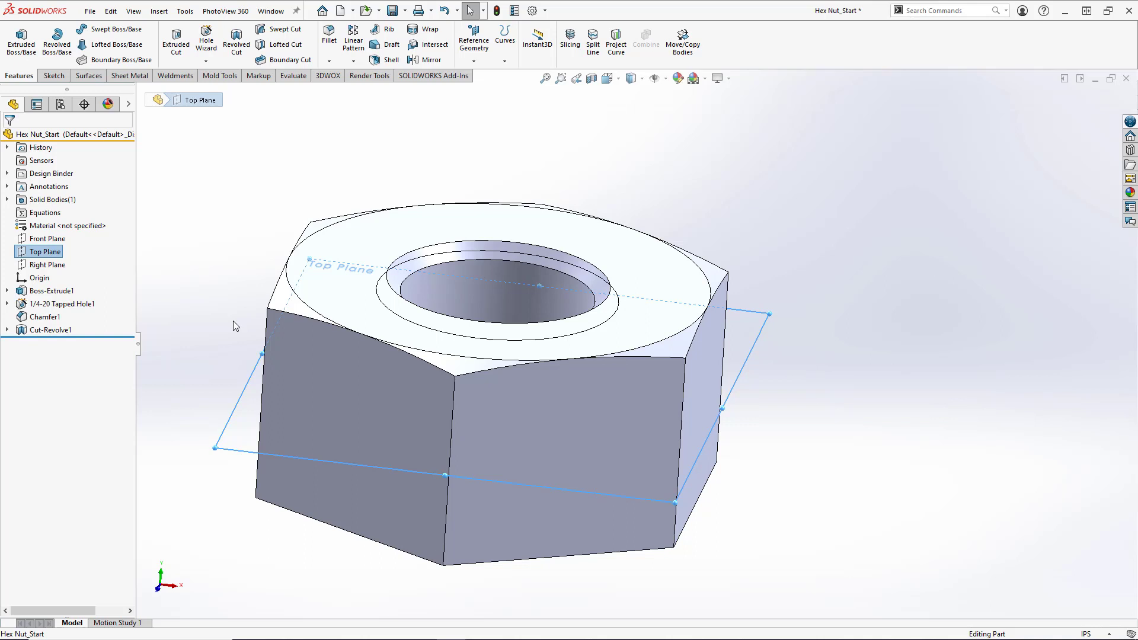
pyautogui.moveTo(252, 296)
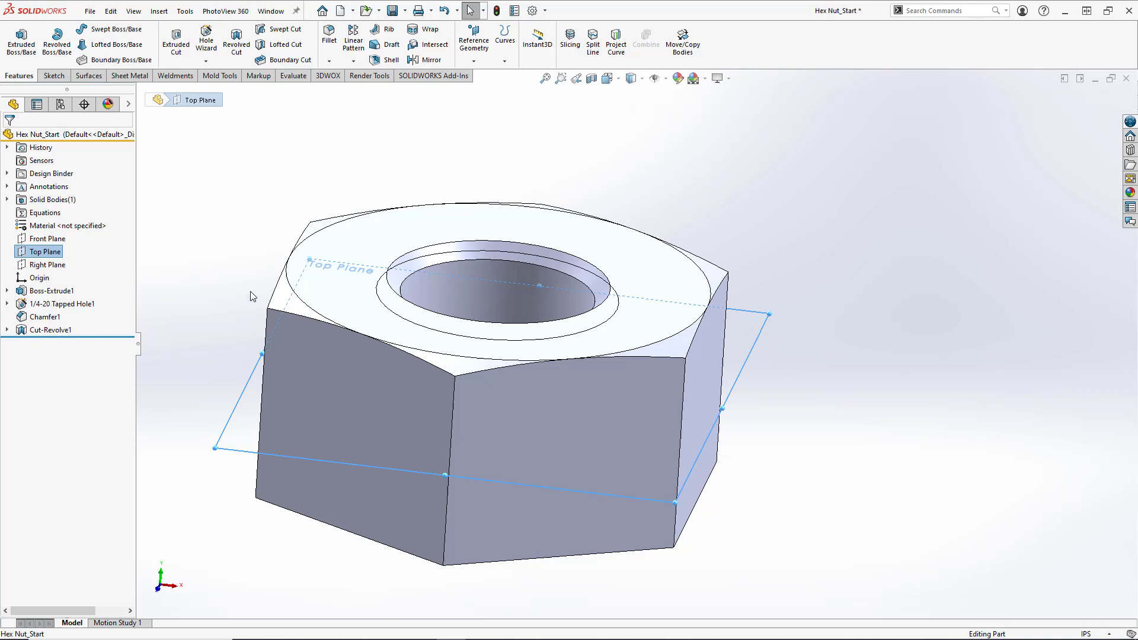
pyautogui.moveTo(353, 40)
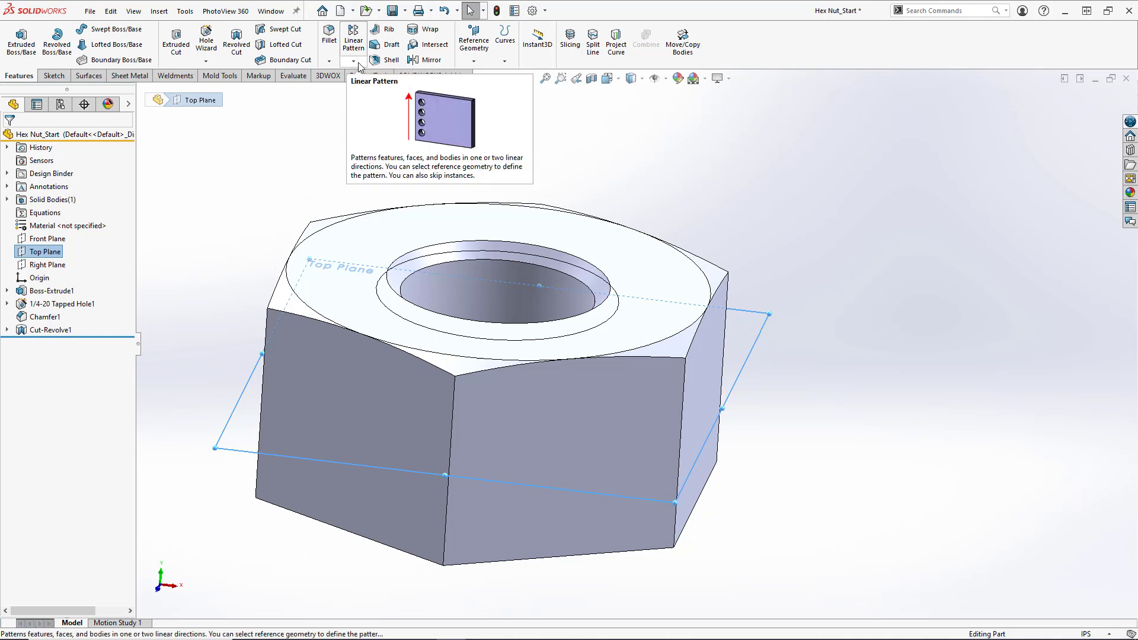
pyautogui.click(353, 60)
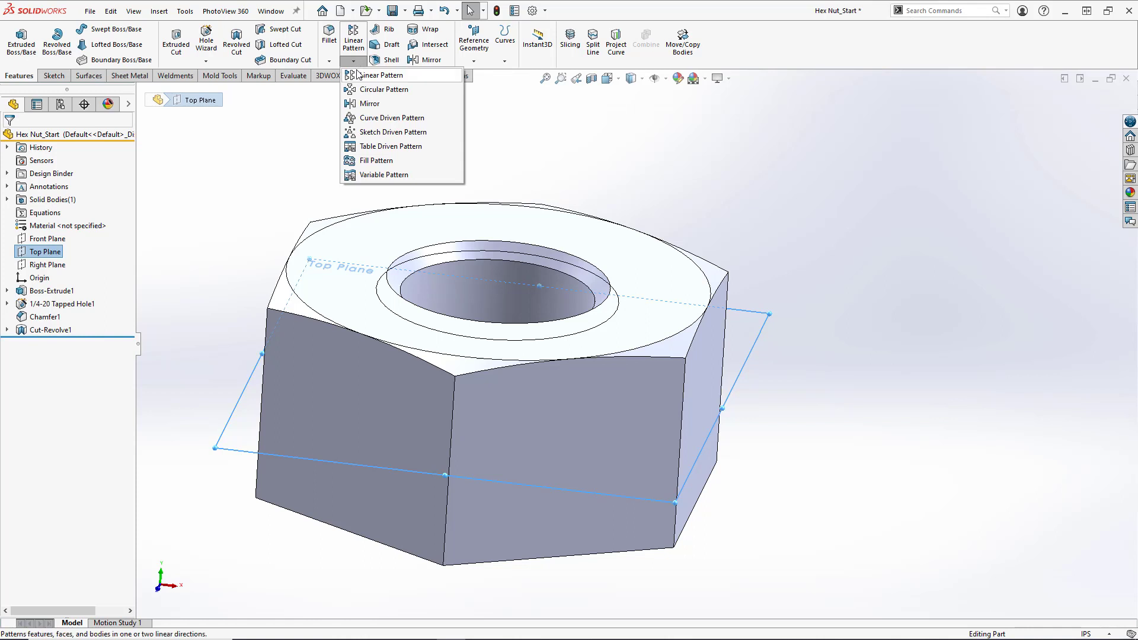
pyautogui.moveTo(370, 103)
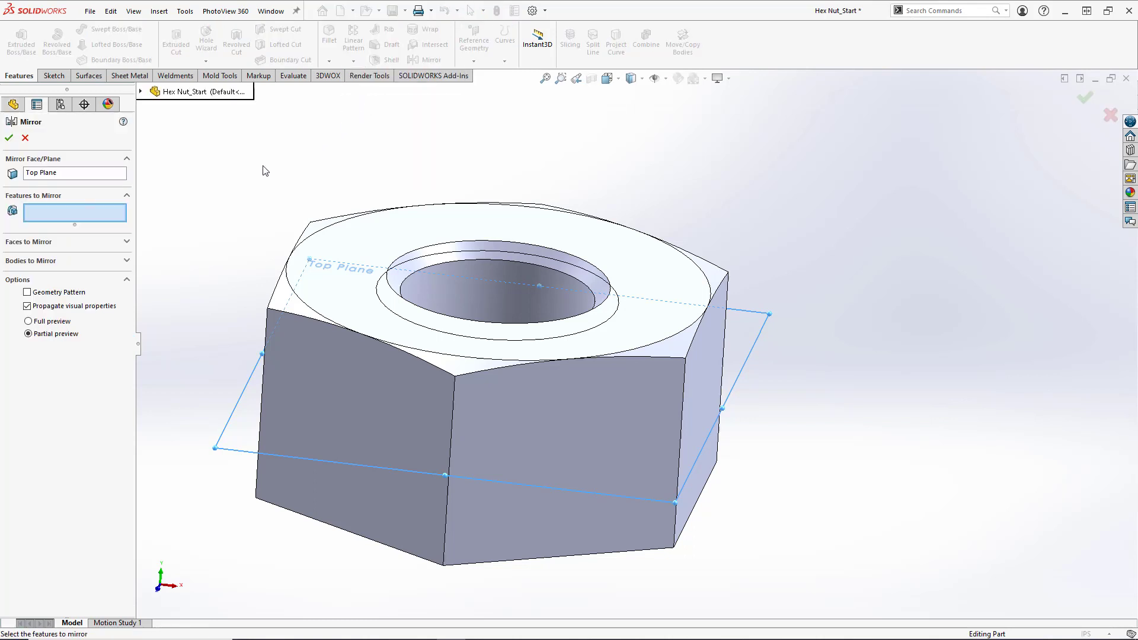
pyautogui.moveTo(69, 221)
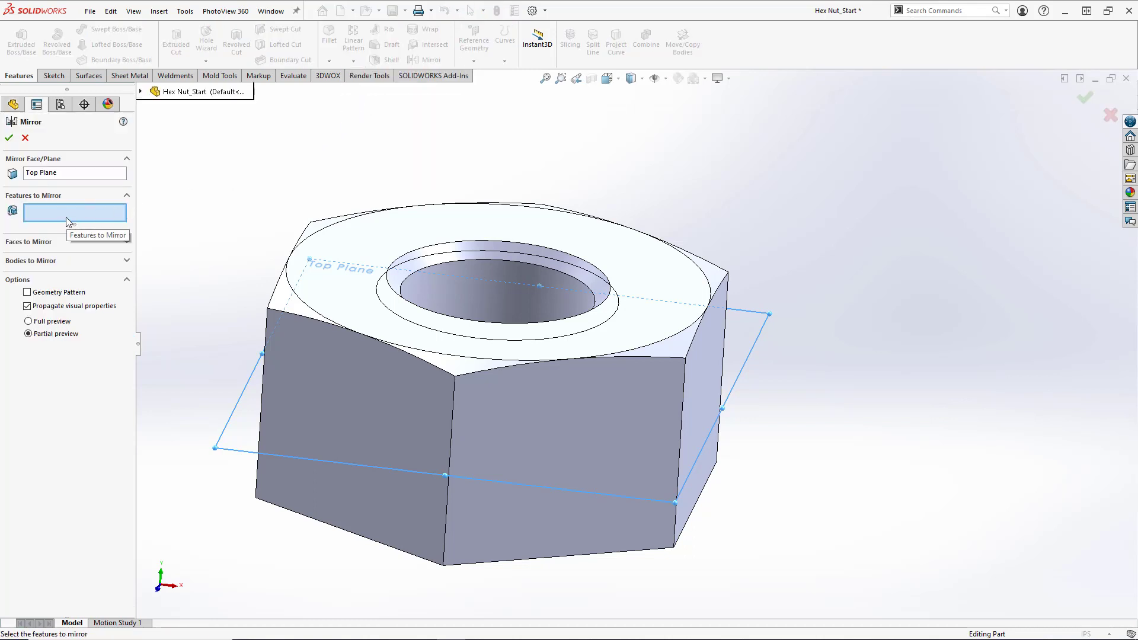
pyautogui.moveTo(143, 93)
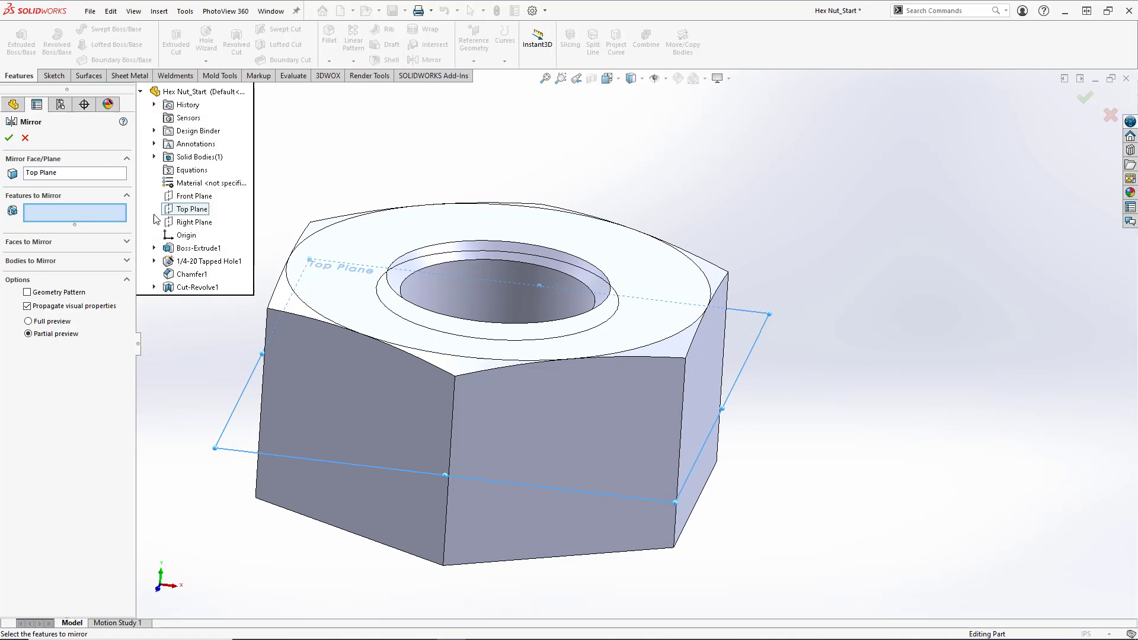
pyautogui.click(196, 287)
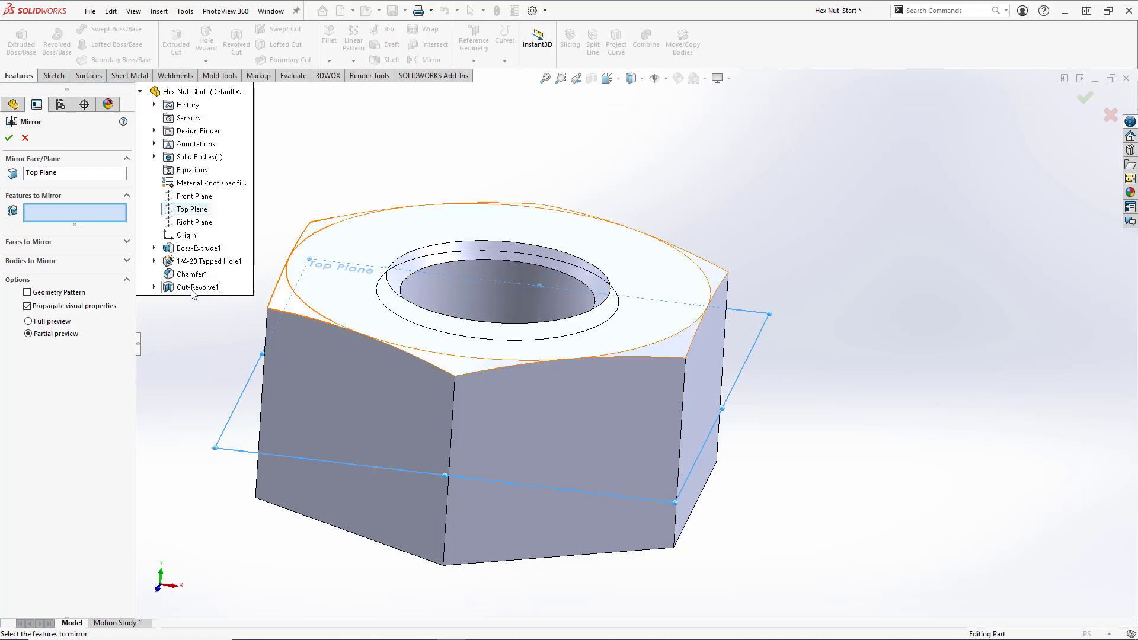
pyautogui.click(191, 287)
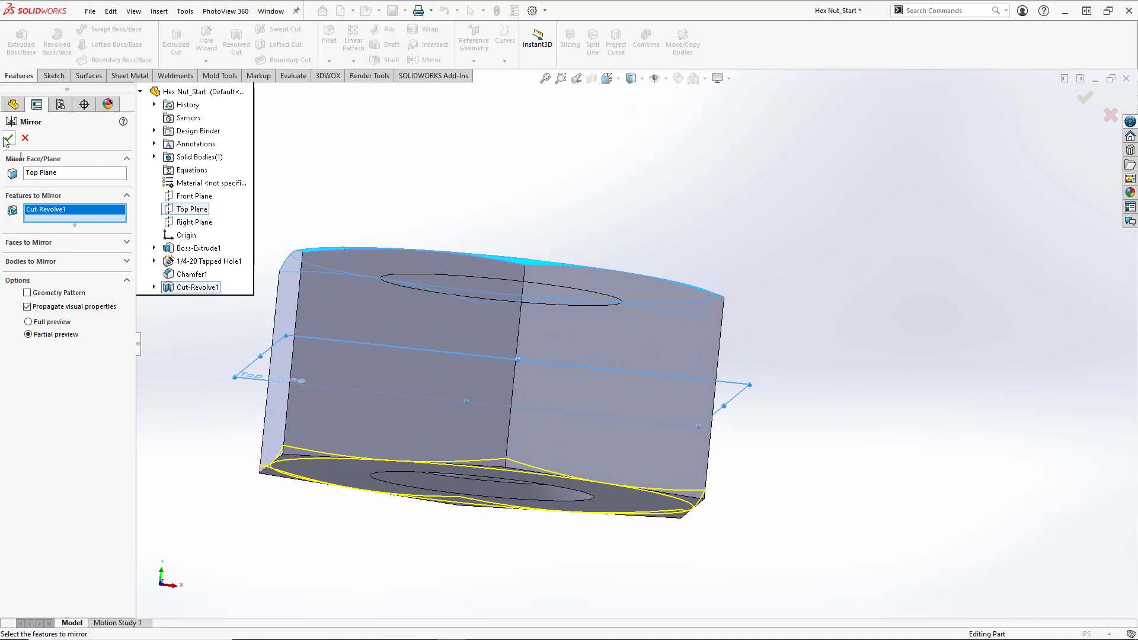
pyautogui.click(8, 138)
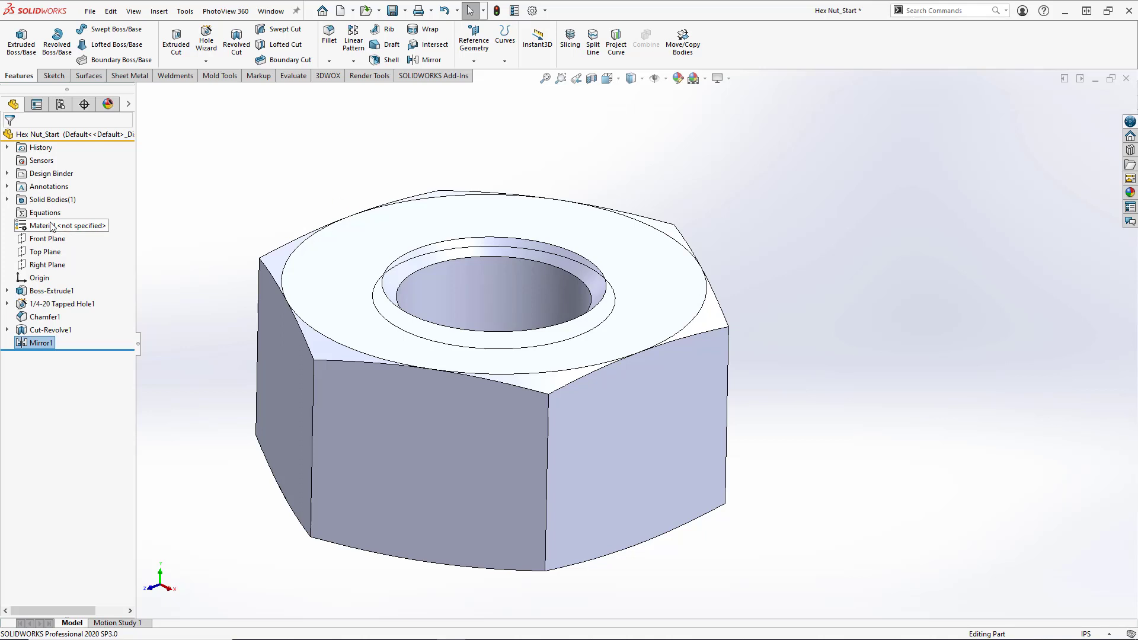
# - Apply AISI 304 steel from the material library to the nut part
pyautogui.rightClick(51, 226)
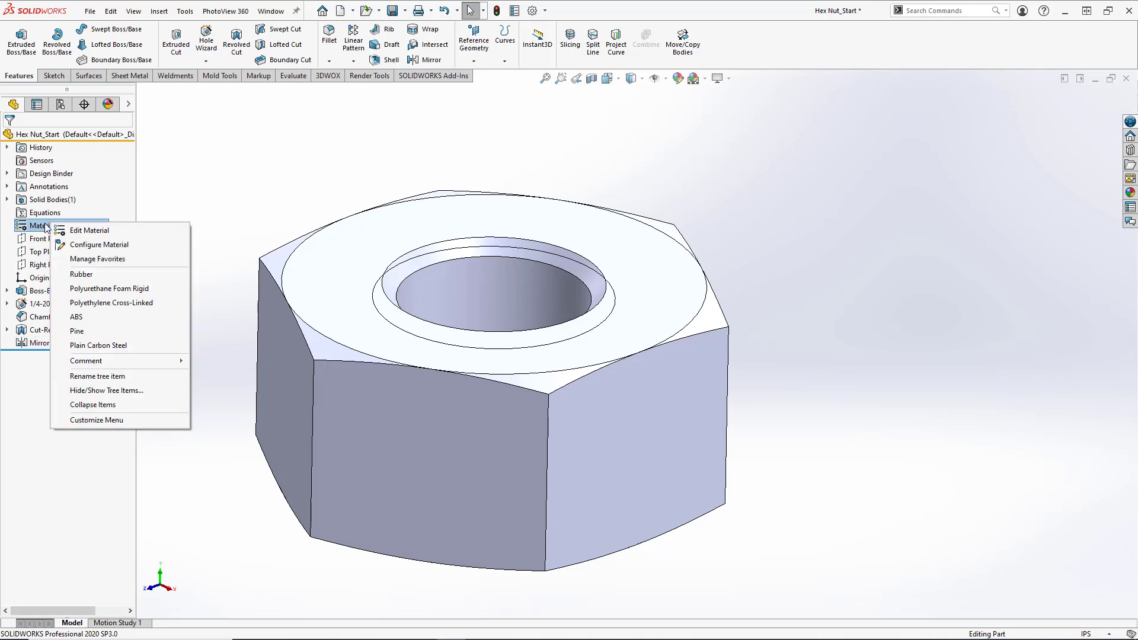
pyautogui.moveTo(91, 229)
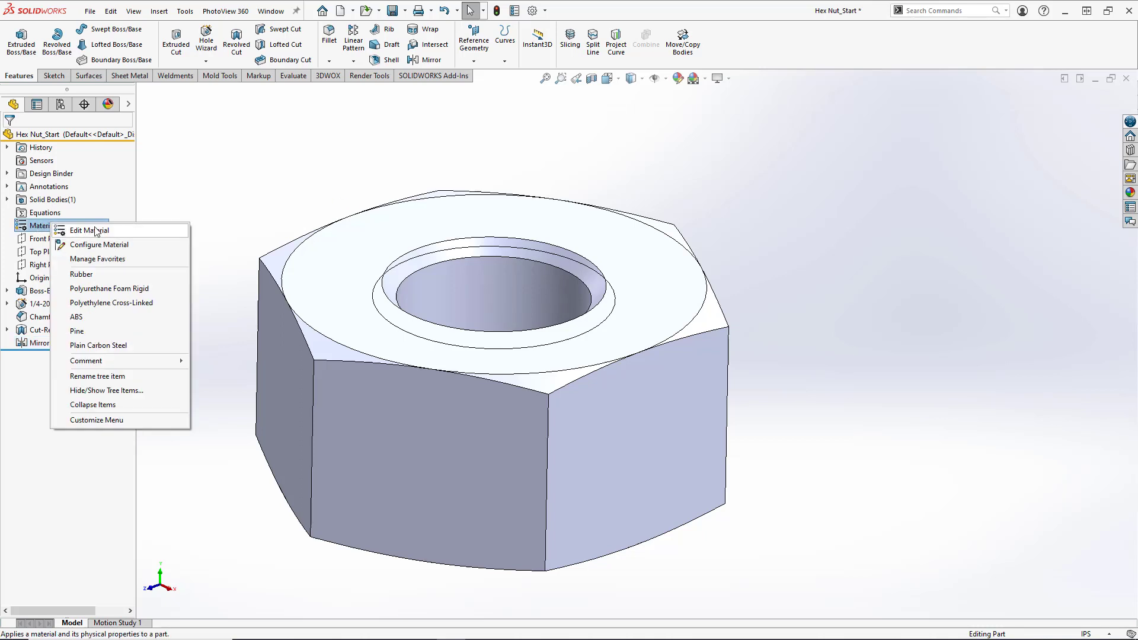
pyautogui.click(90, 230)
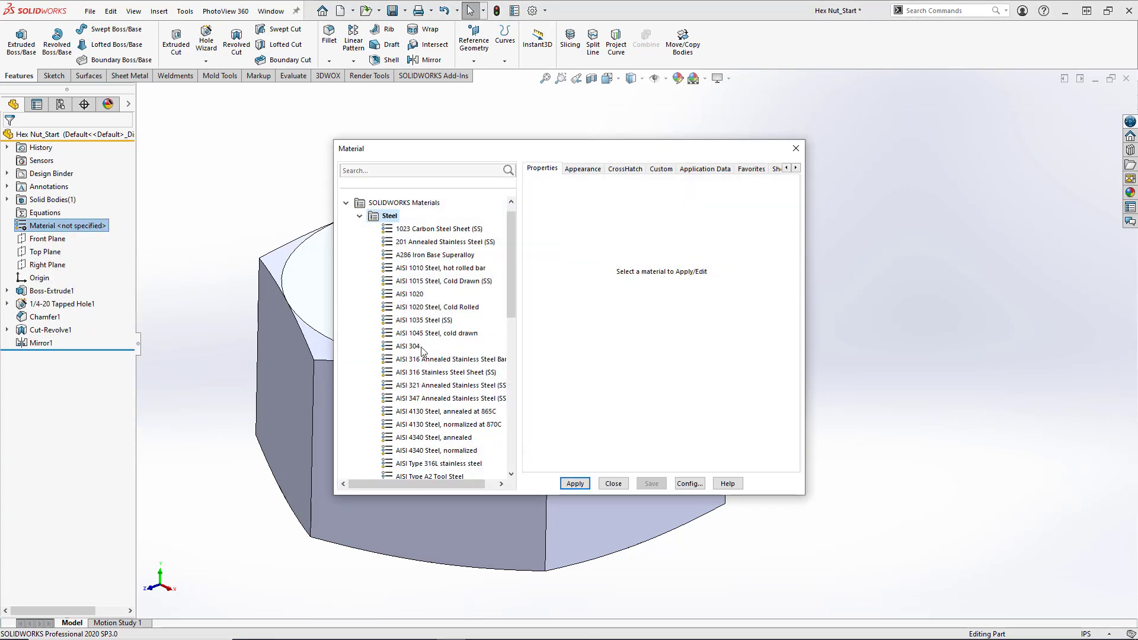
pyautogui.click(408, 346)
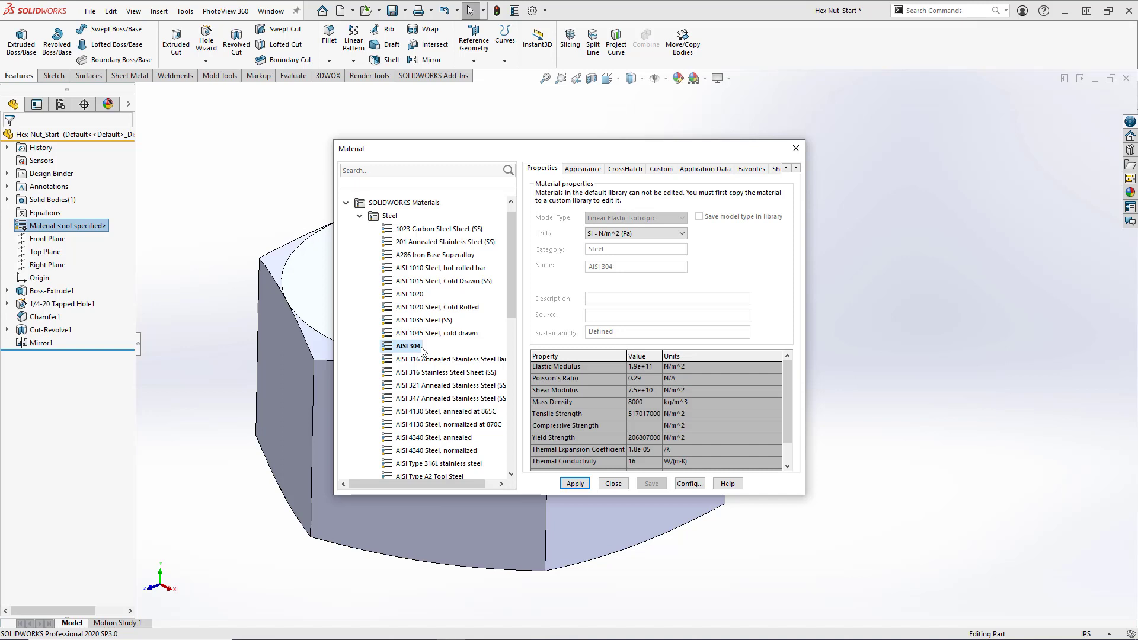
pyautogui.moveTo(429, 383)
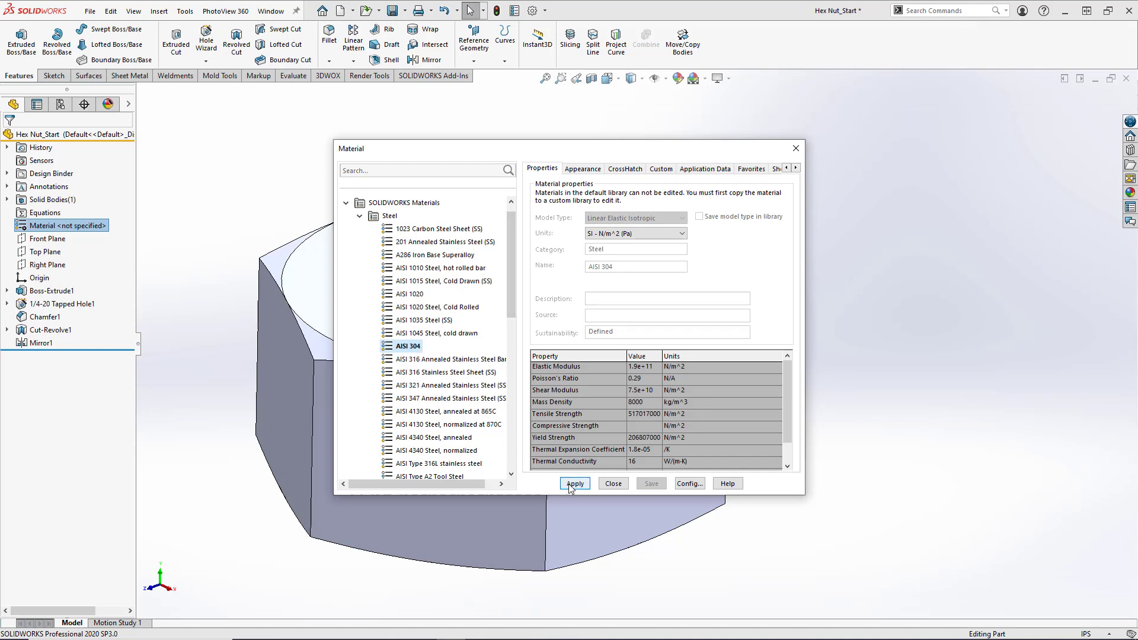
pyautogui.click(574, 484)
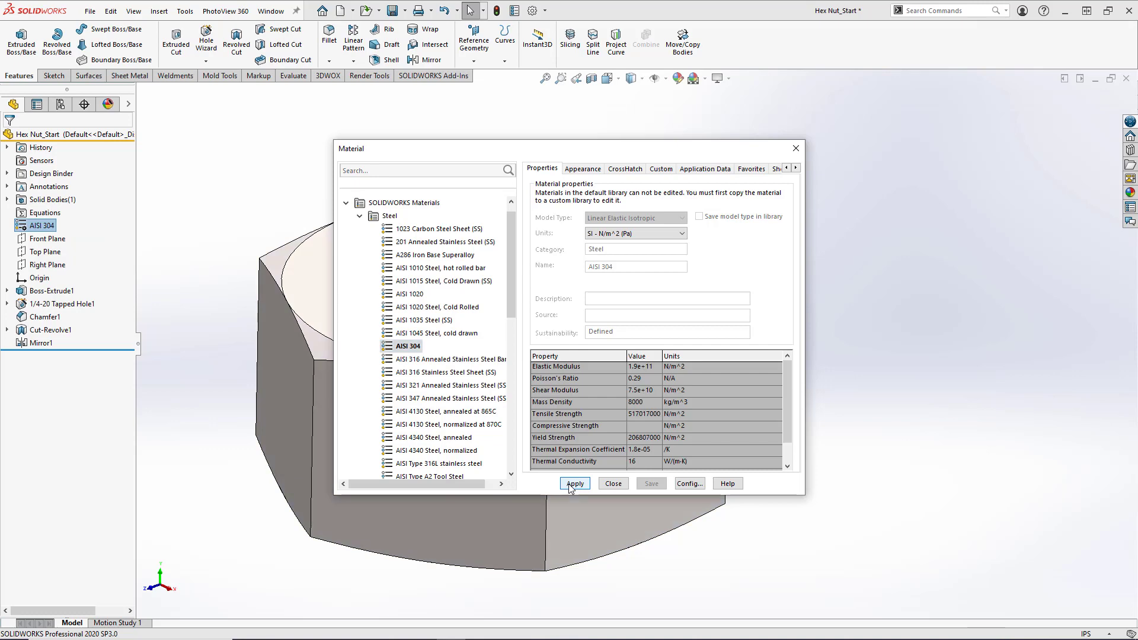
pyautogui.moveTo(612, 484)
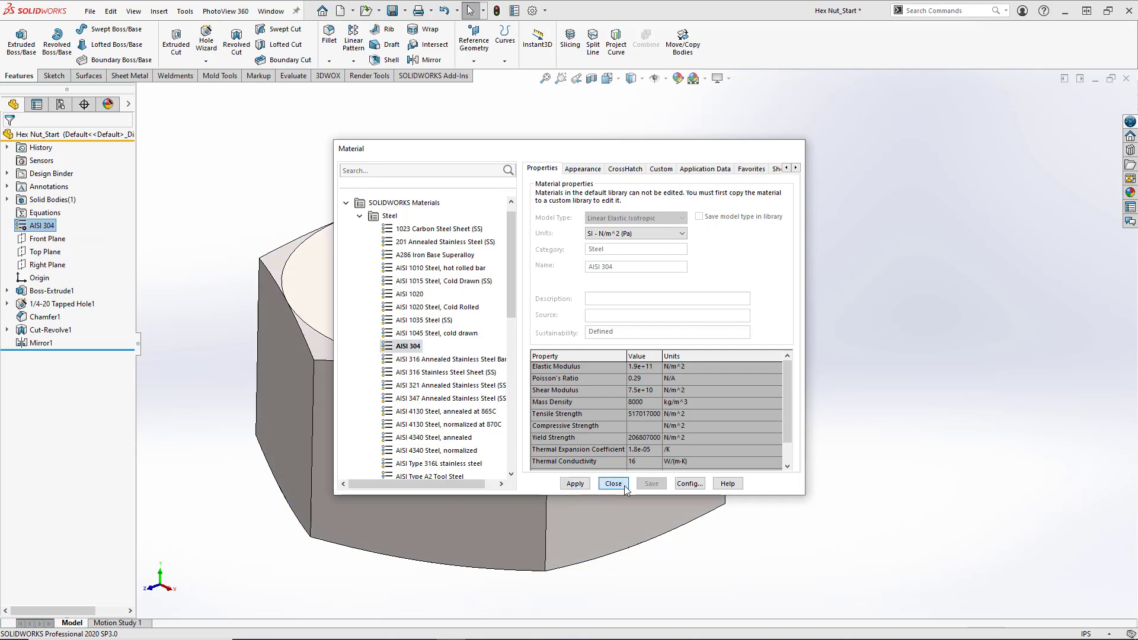
pyautogui.click(611, 484)
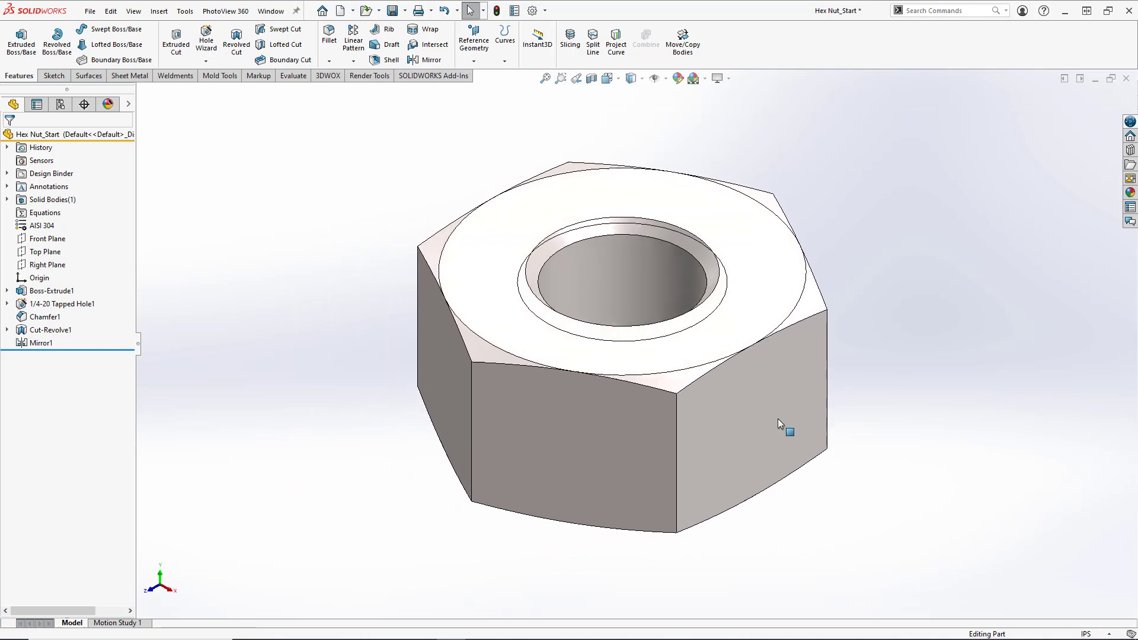
pyautogui.click(784, 432)
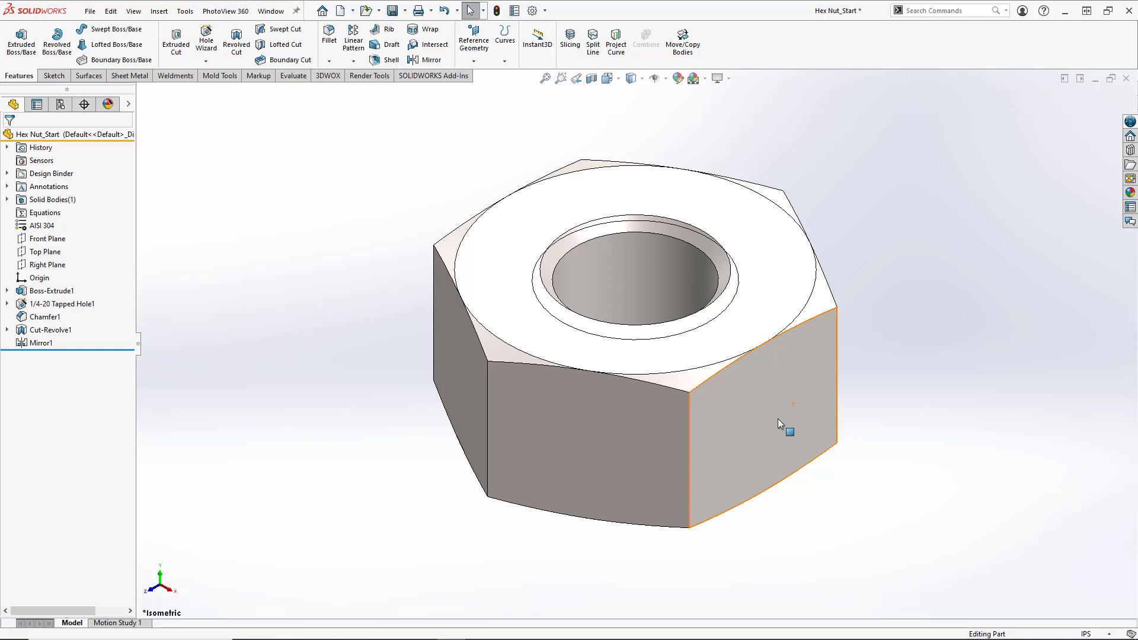
pyautogui.click(999, 169)
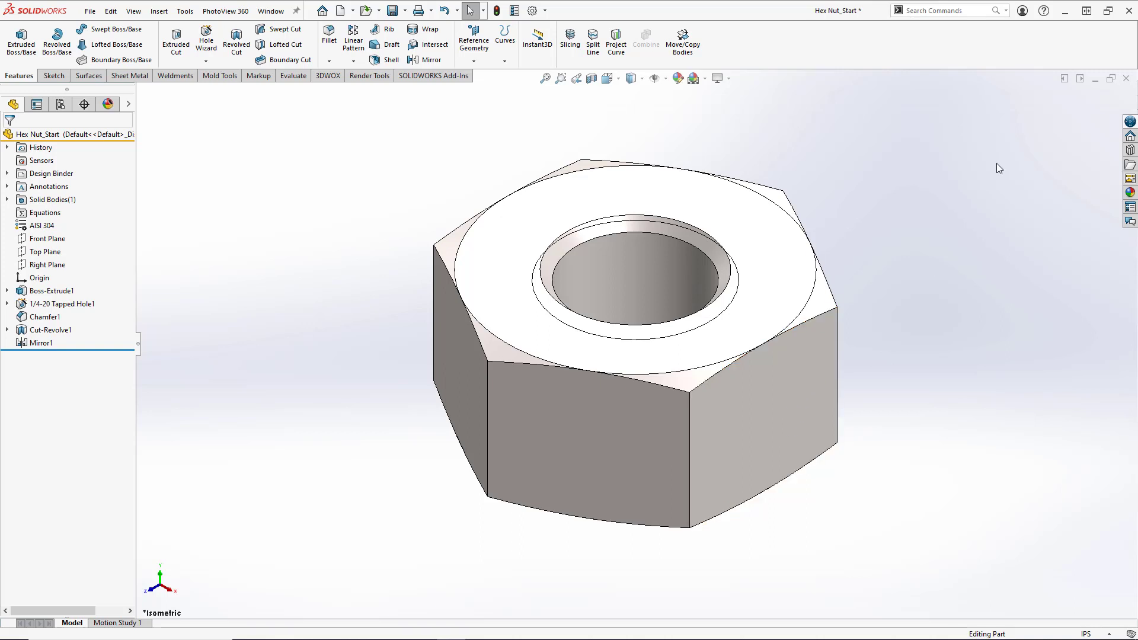